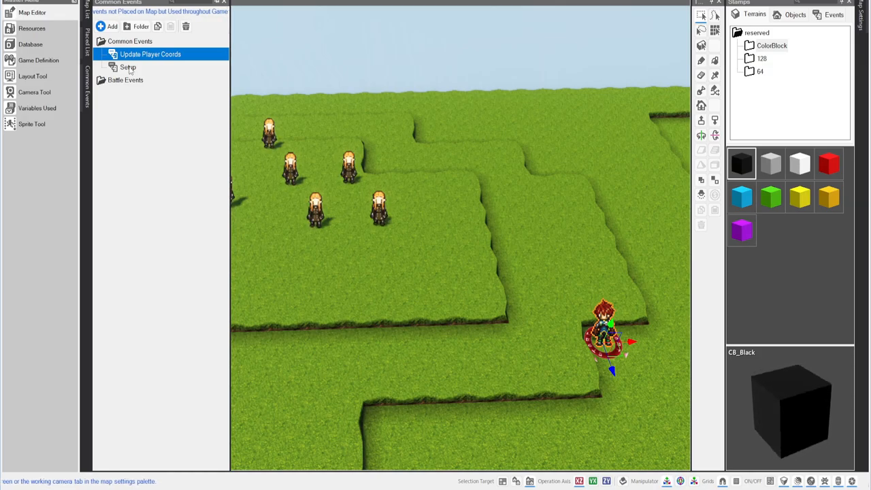
Review the Update Player Coords and Setup common events
double_click(150, 54)
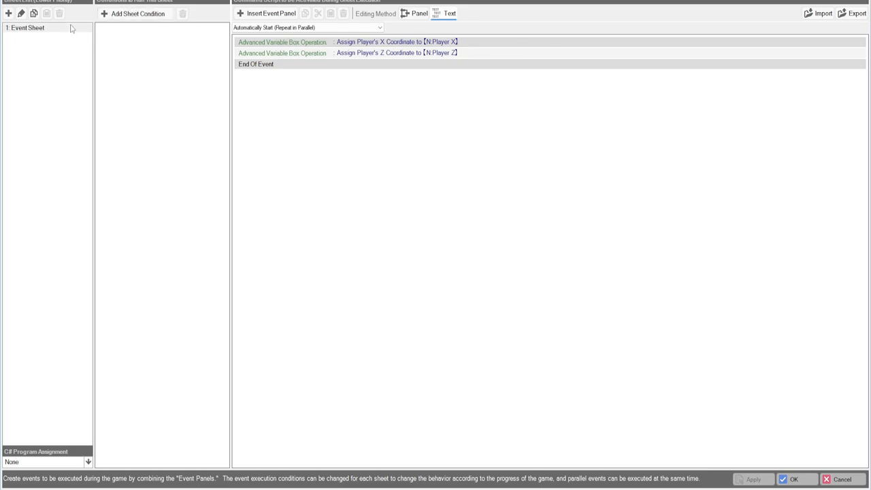
mouse_move(425, 264)
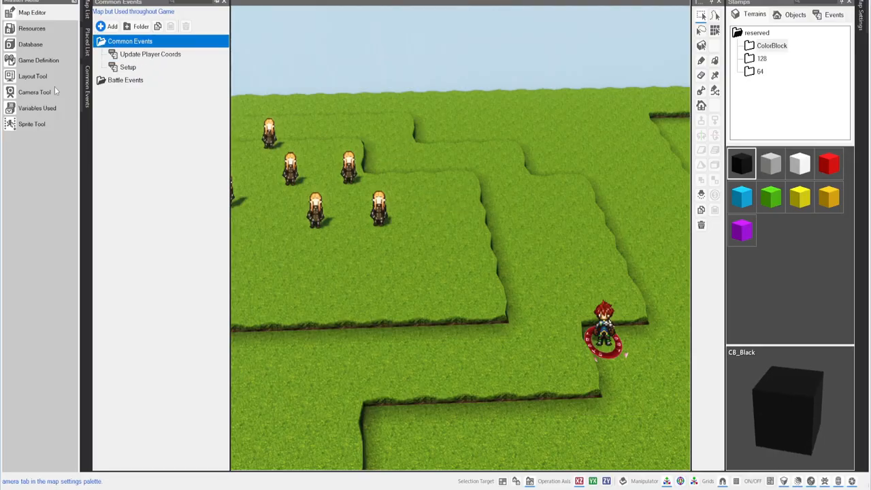
mouse_move(438, 147)
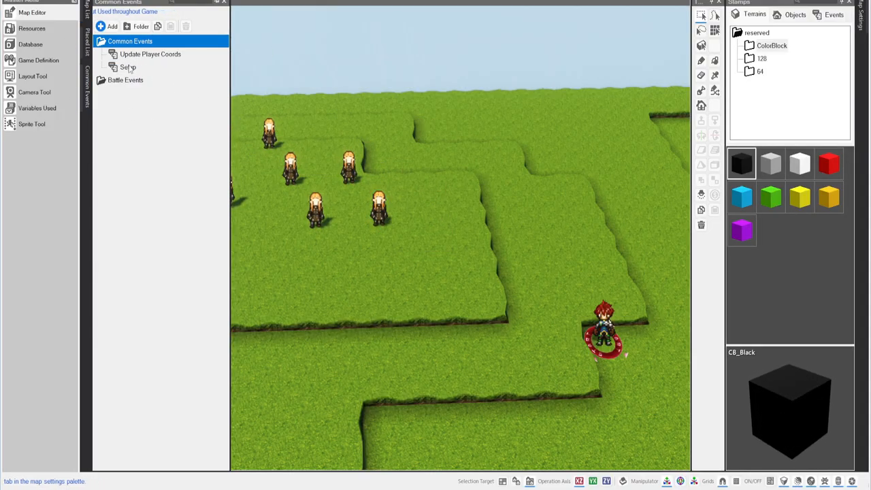
double_click(128, 68)
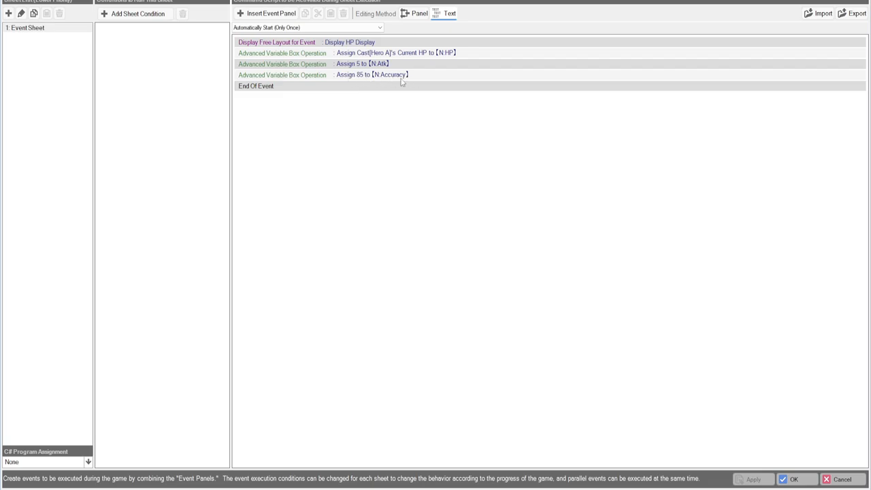
mouse_move(365, 81)
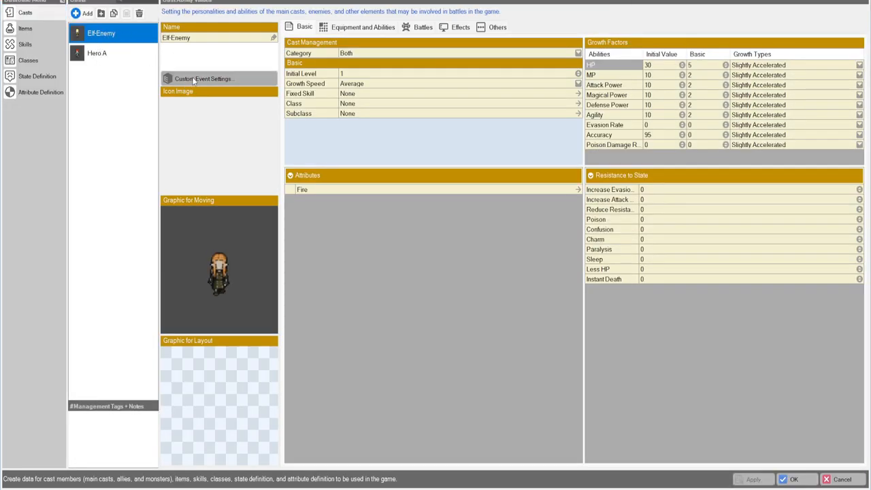
Show Elf Enemy's Init sheet assigning random HP 30–50, attack 3–10 and accuracy 75
click(204, 78)
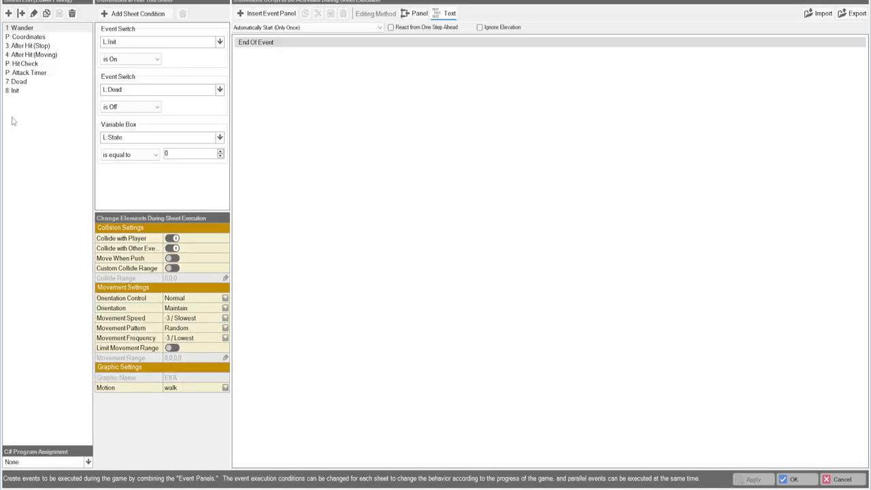
click(15, 90)
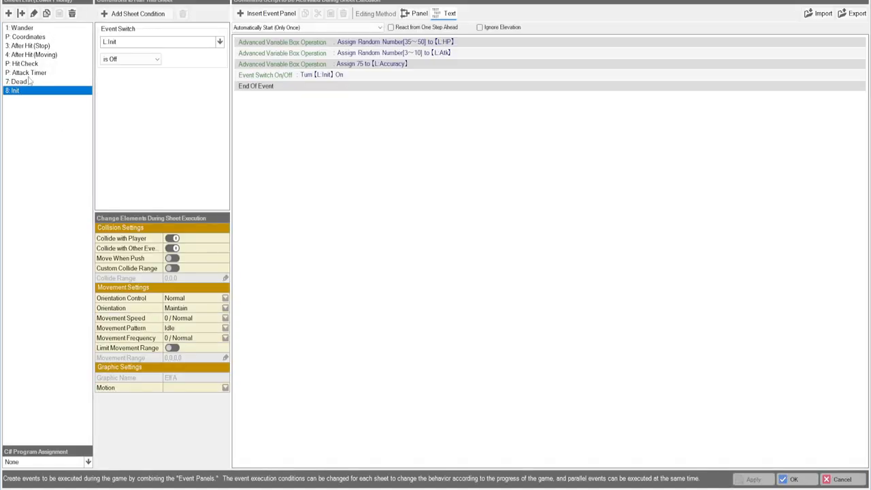
click(17, 90)
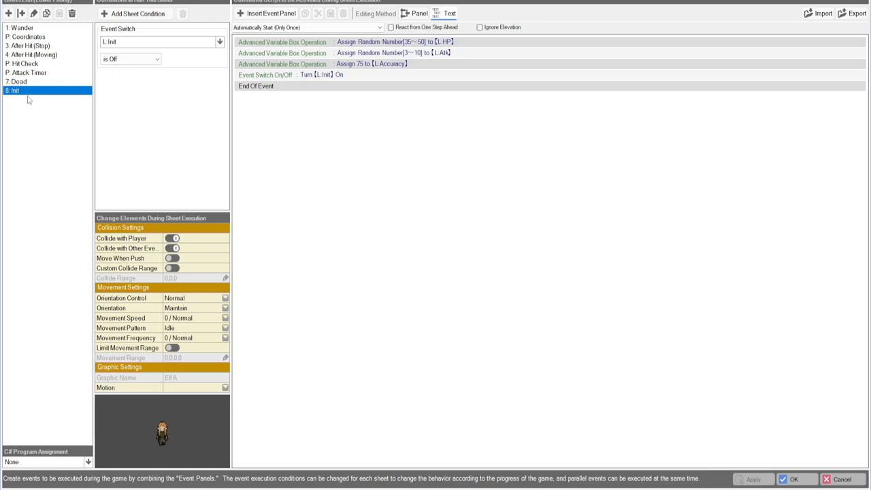
mouse_move(14, 96)
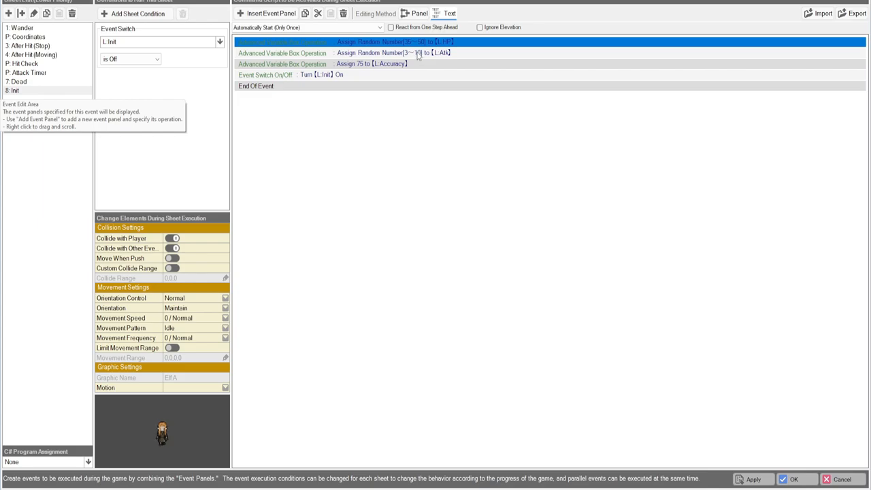
click(393, 52)
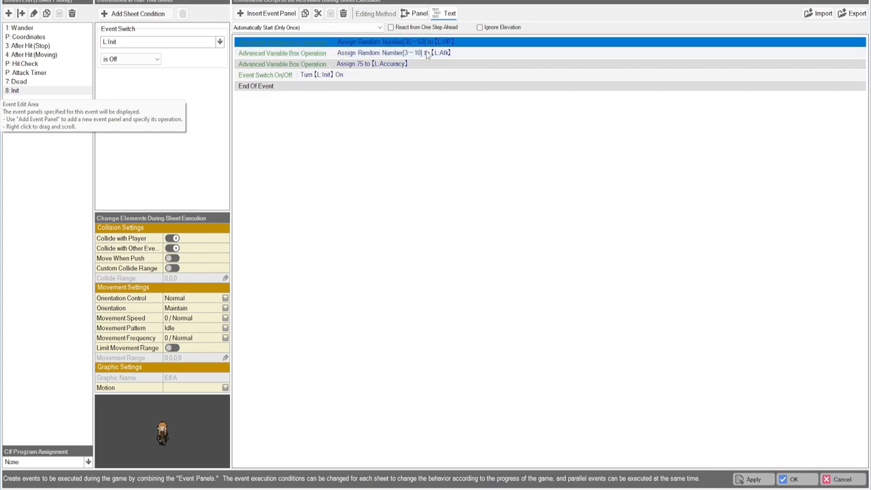
click(392, 52)
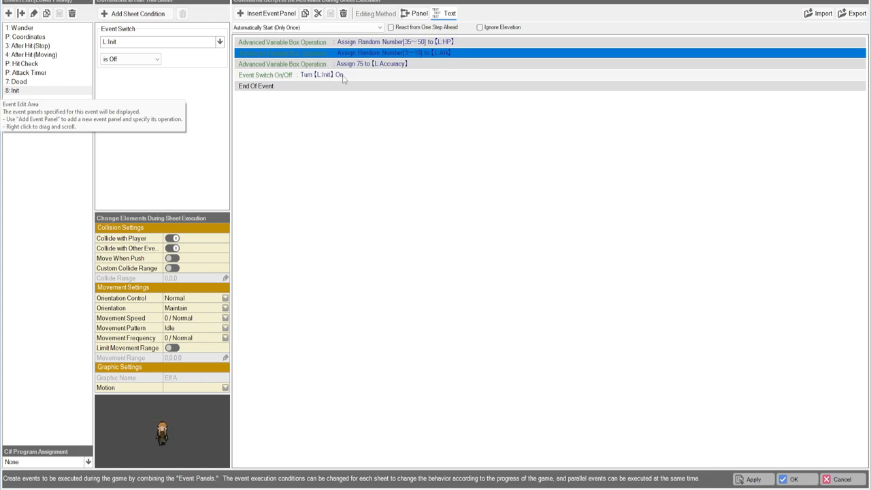
Check the empty Dead sheet conditioned on L.Dead On, then move to the Attack Timer sheet
click(19, 82)
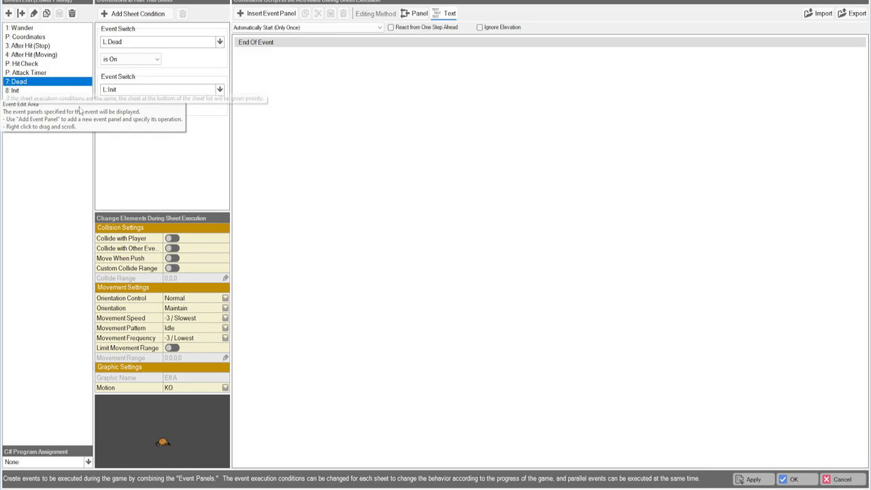
mouse_move(411, 117)
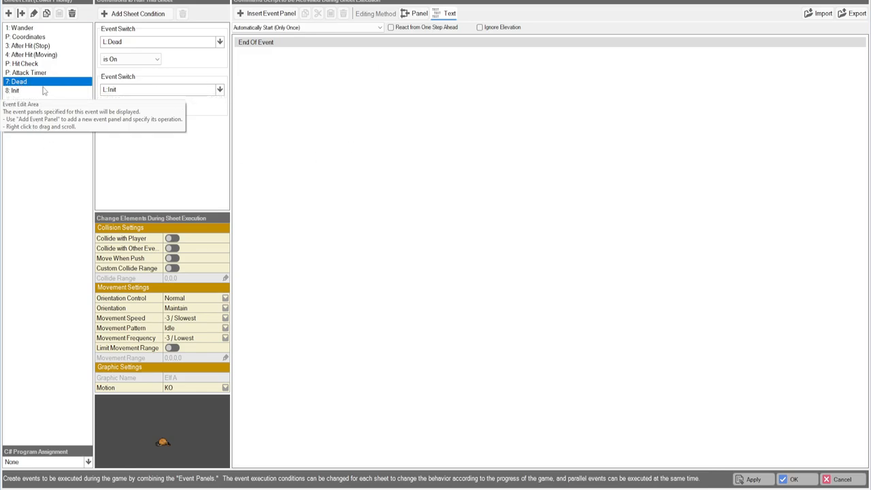
click(27, 72)
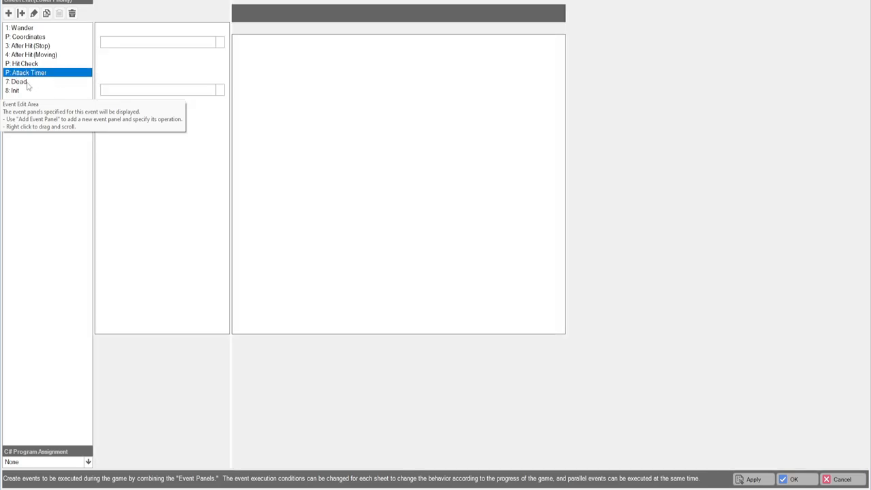
click(18, 81)
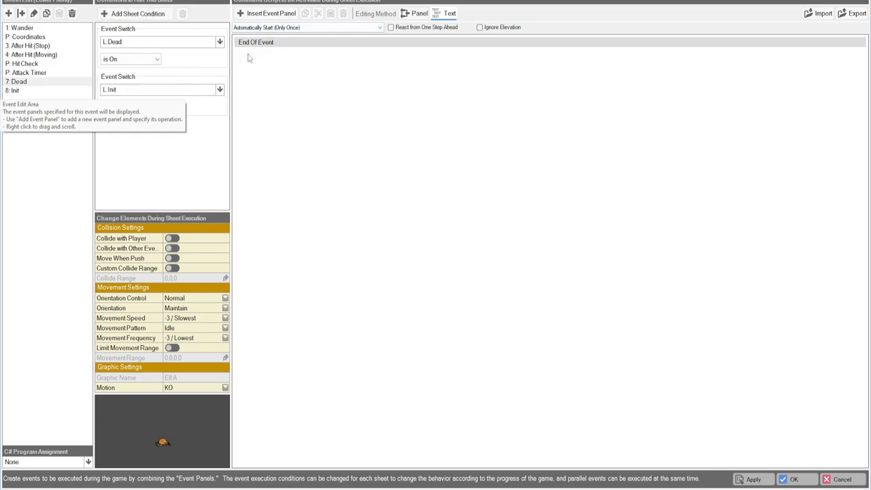
mouse_move(417, 199)
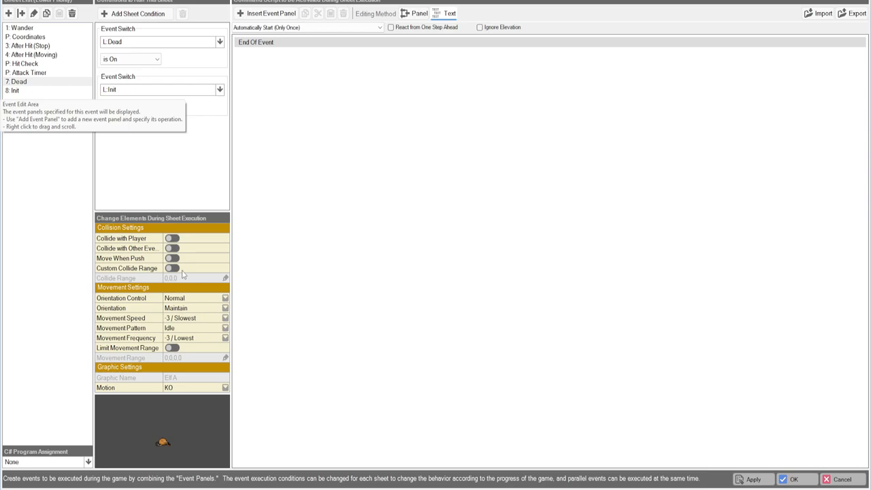
mouse_move(112, 304)
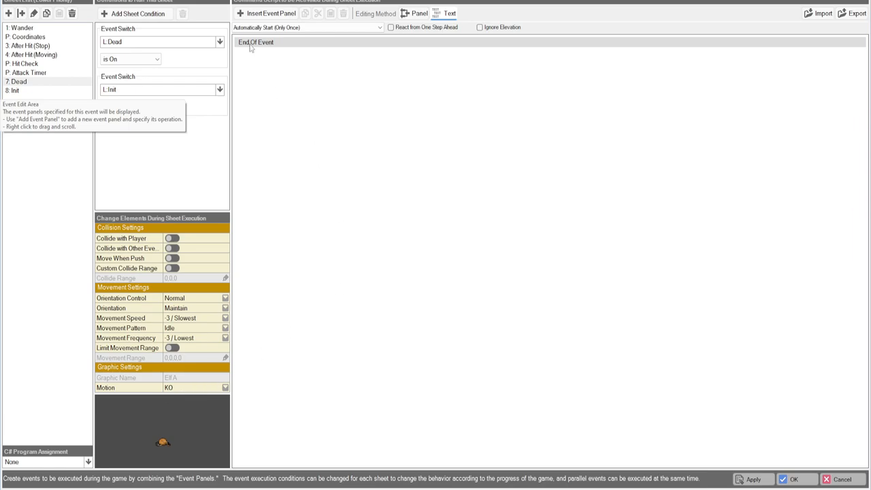
mouse_move(271, 159)
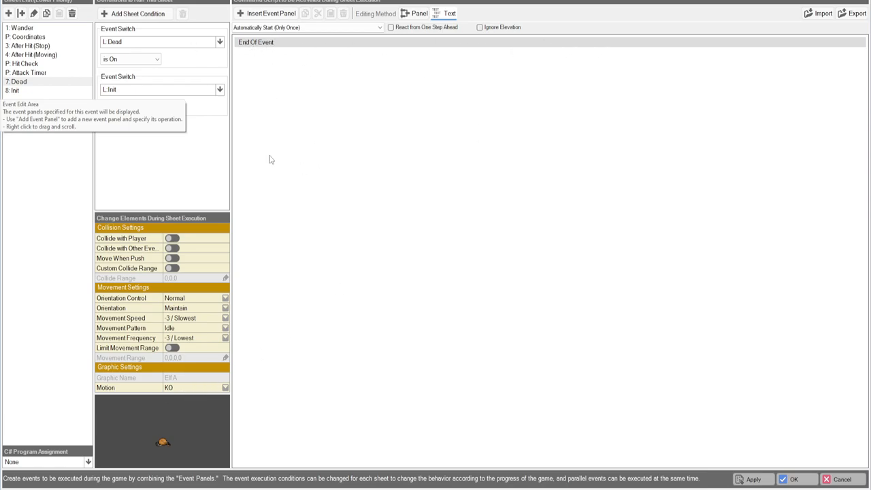
mouse_move(262, 64)
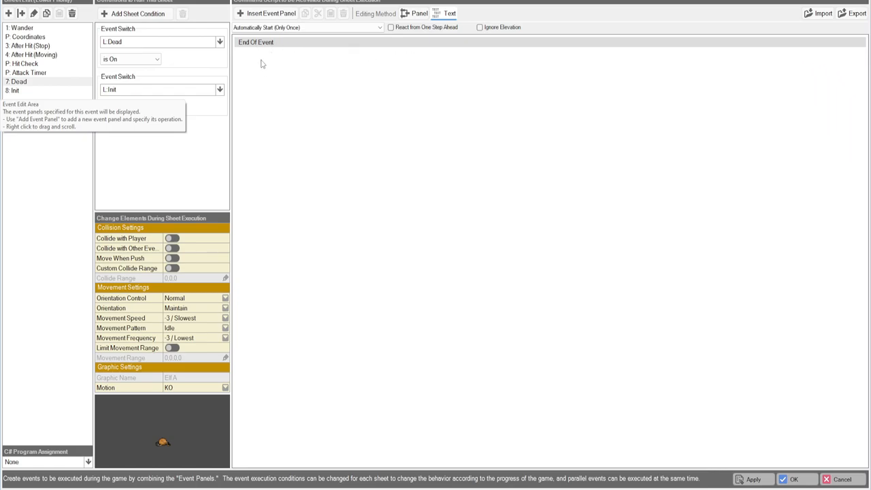
mouse_move(242, 69)
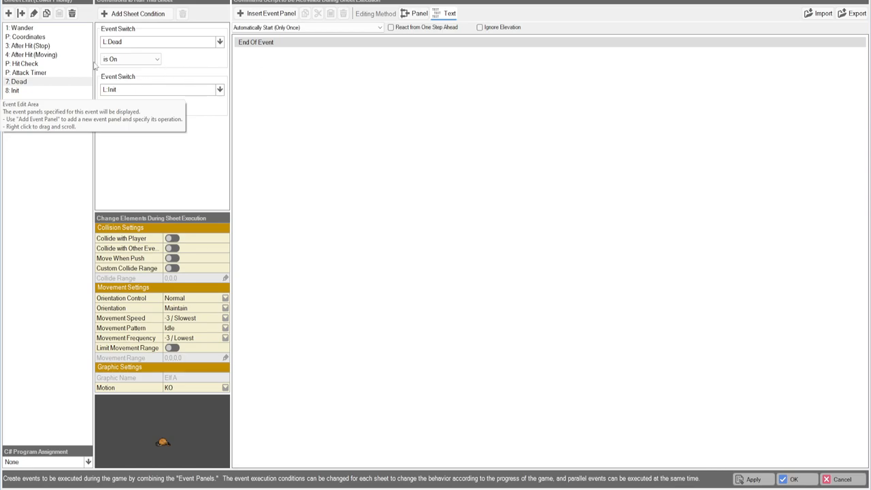
click(27, 72)
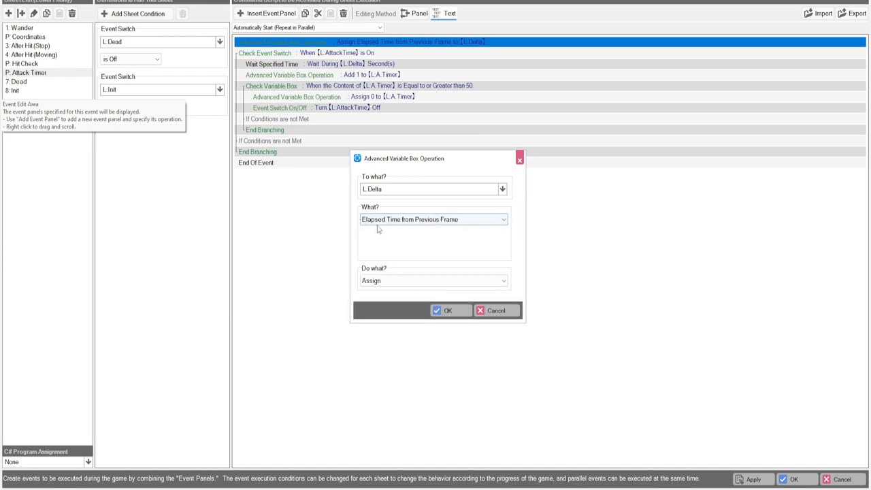
mouse_move(433, 219)
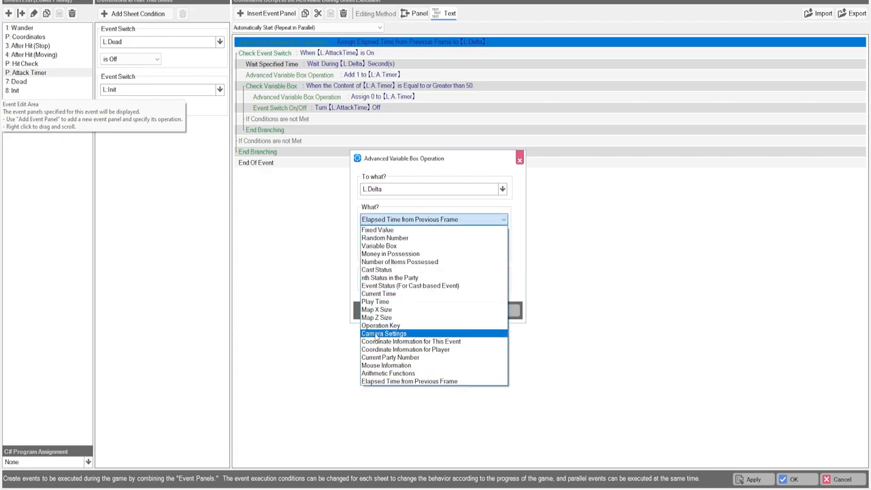
Keep L.Delta assigned from Elapsed Time from Previous Frame in the Attack Timer sheet
click(388, 373)
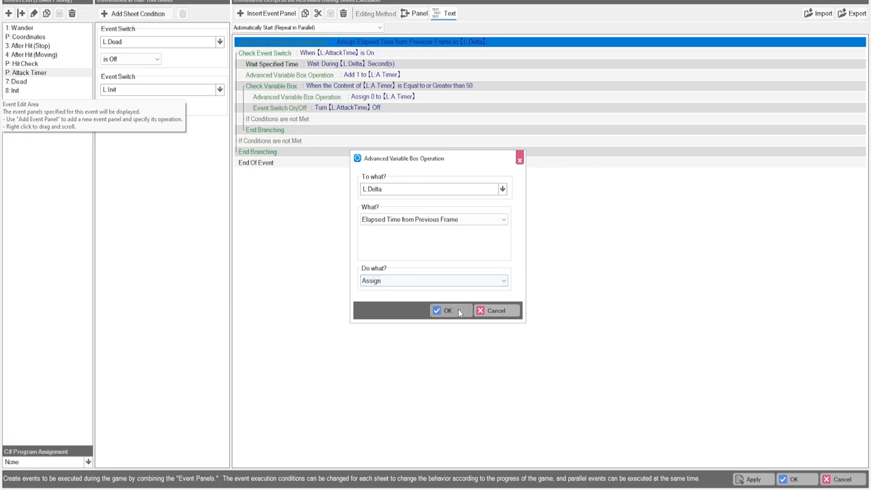
click(444, 311)
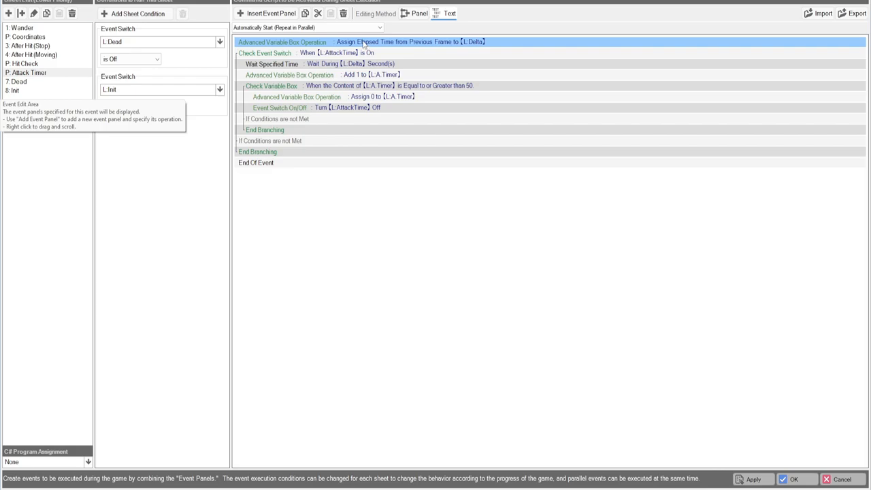
mouse_move(362, 52)
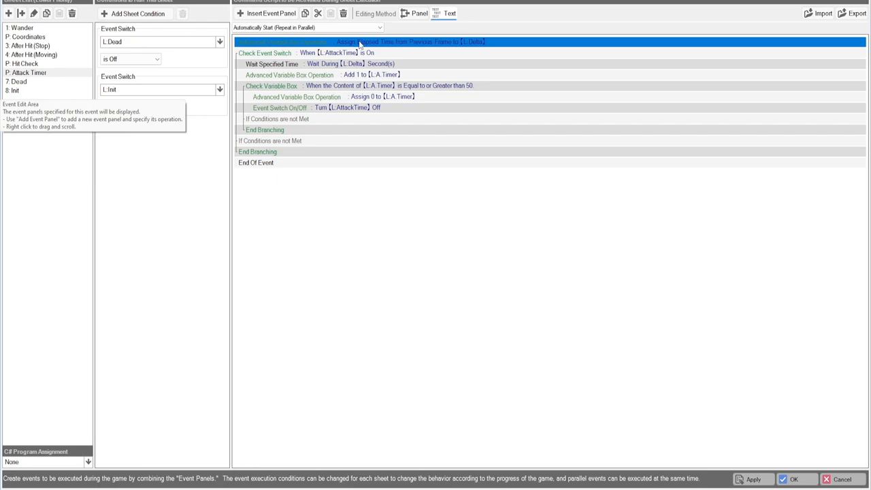
mouse_move(376, 57)
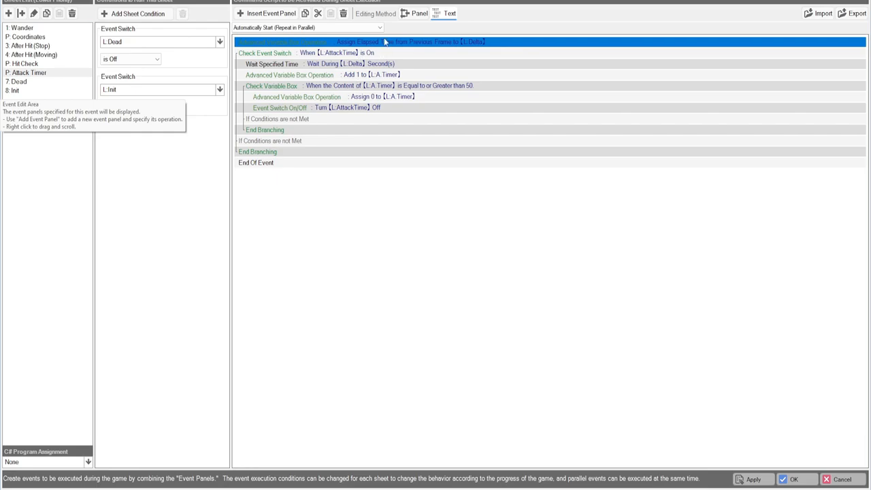
mouse_move(357, 58)
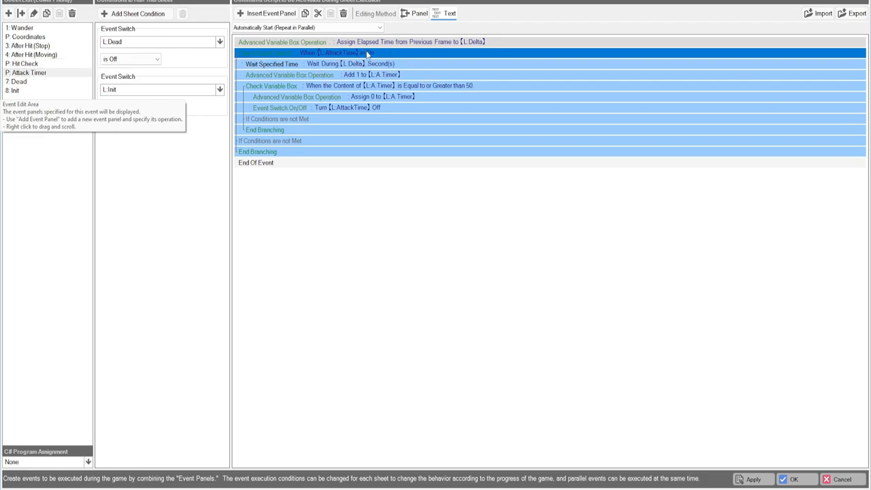
mouse_move(334, 63)
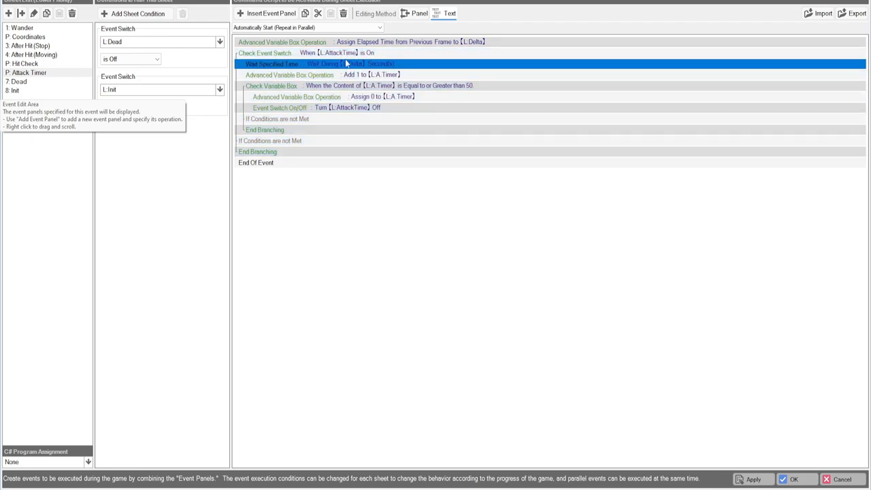
mouse_move(284, 67)
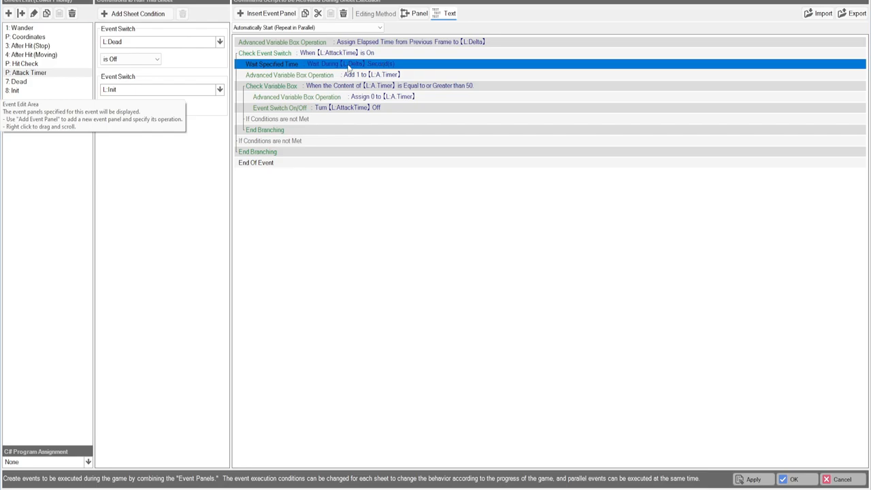
mouse_move(349, 71)
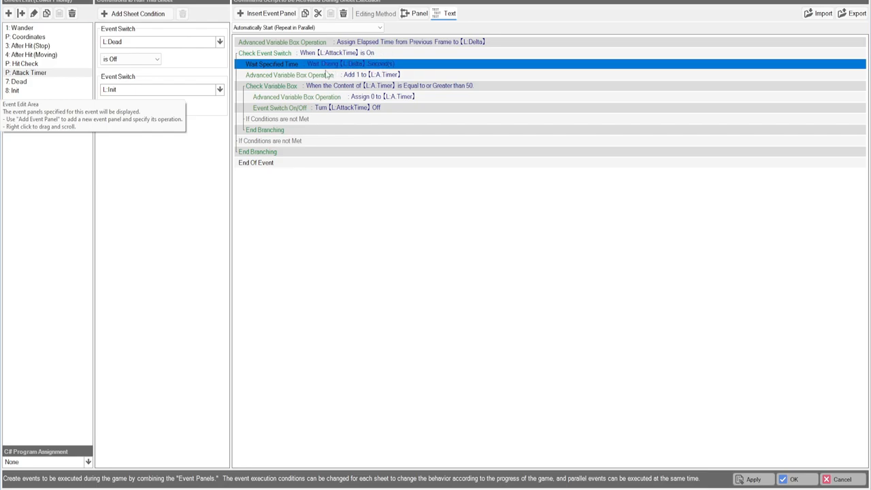
mouse_move(352, 81)
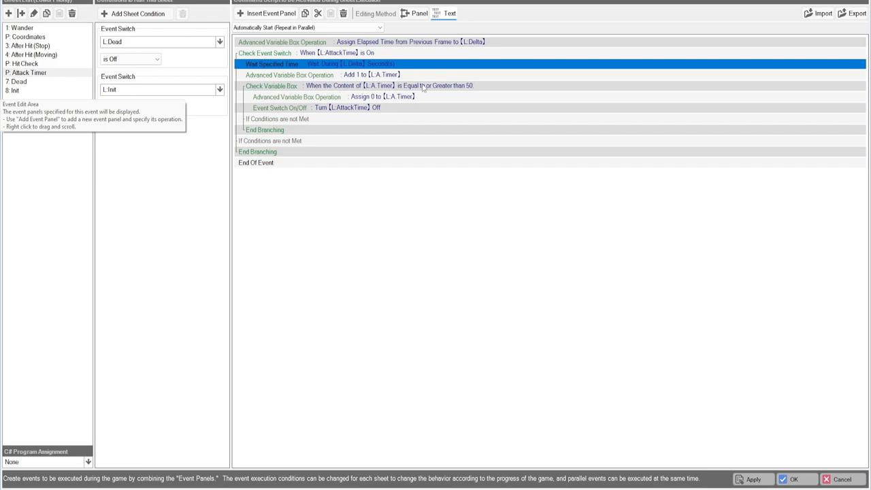
mouse_move(406, 99)
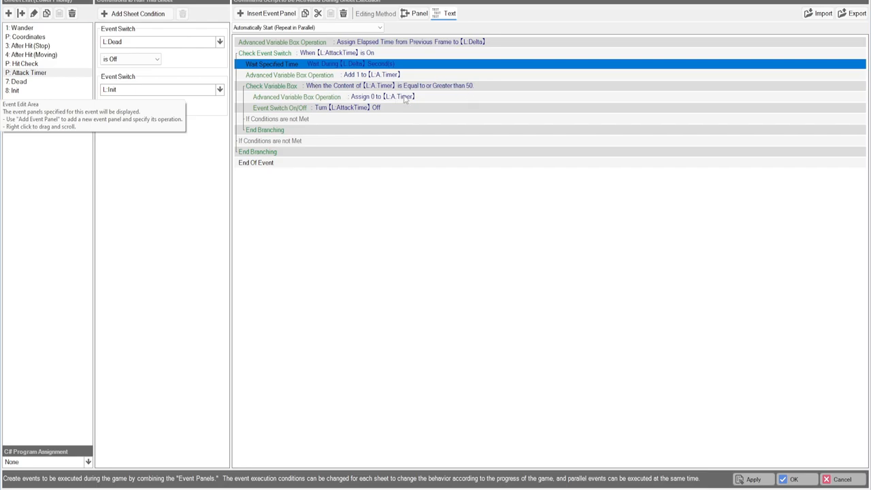
mouse_move(384, 113)
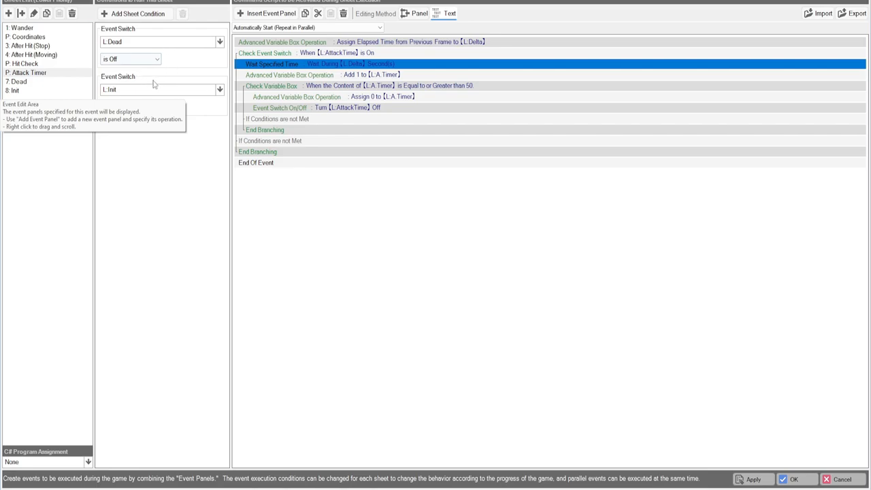
mouse_move(116, 71)
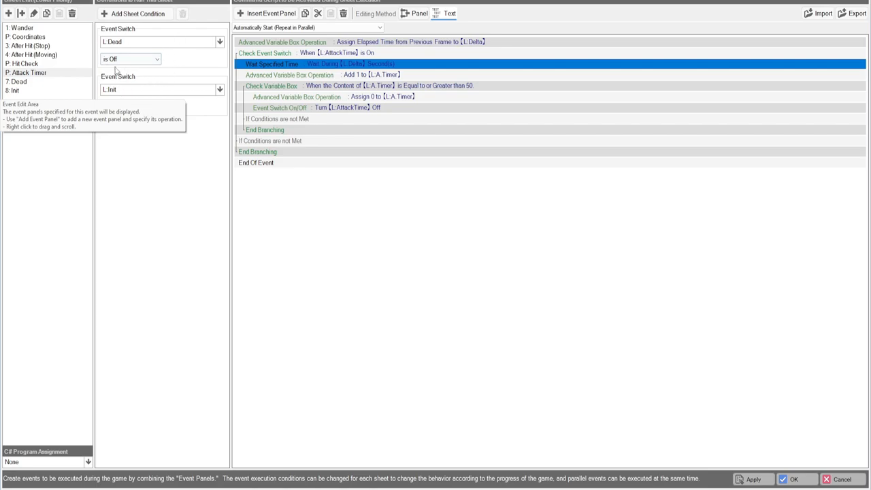
mouse_move(135, 51)
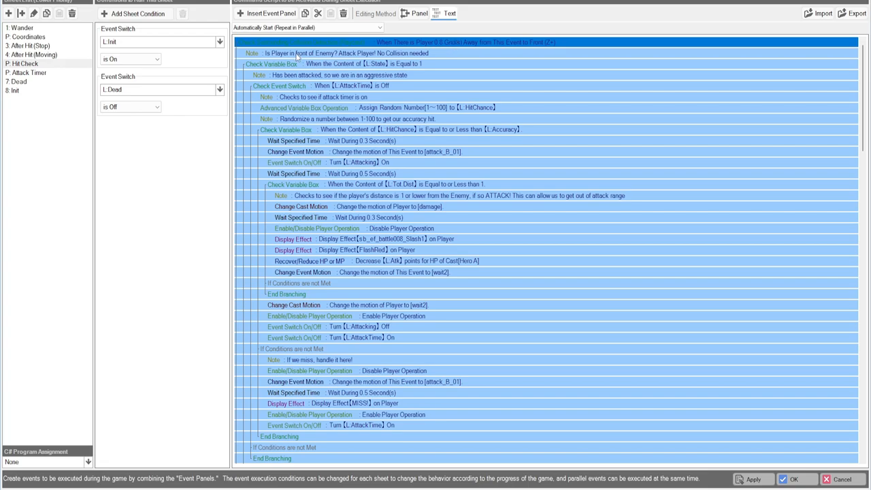
Review the HitCheck sheet's panels down to the one turning Attacking off
click(340, 53)
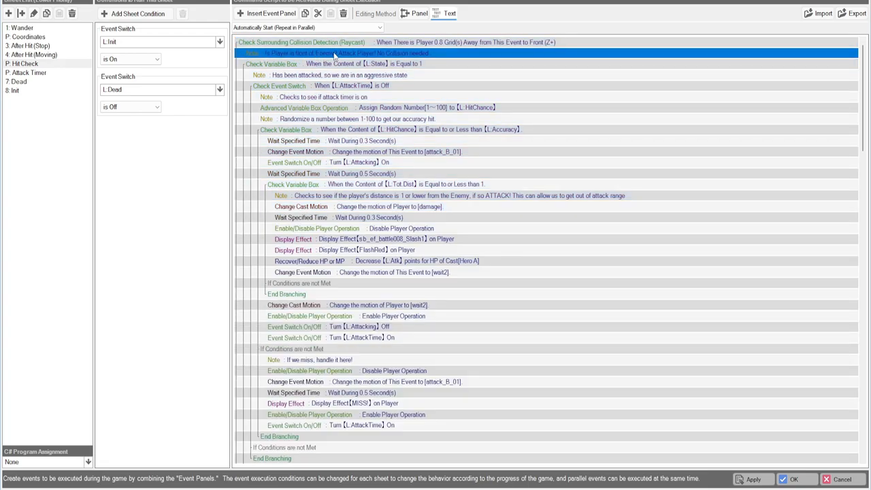
mouse_move(383, 68)
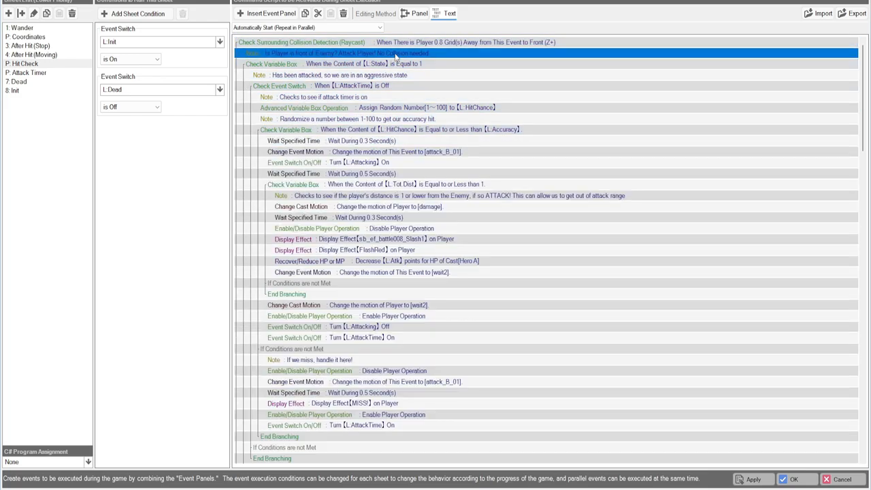
mouse_move(422, 52)
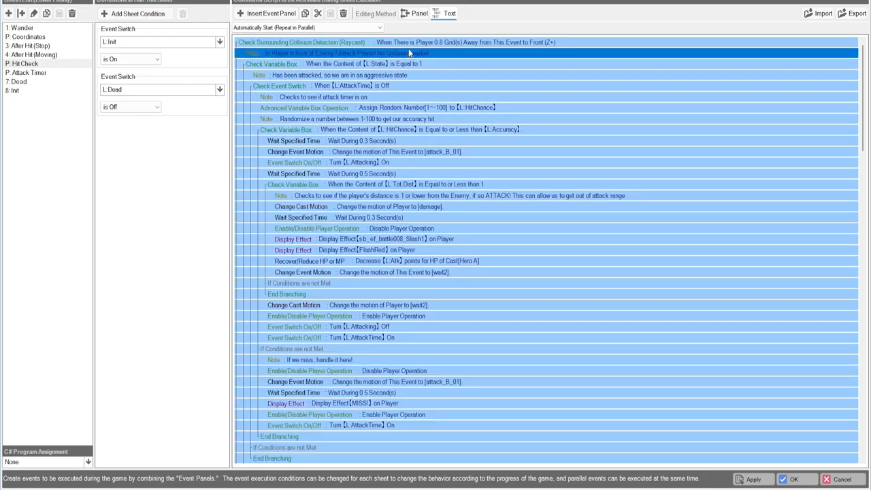
click(300, 41)
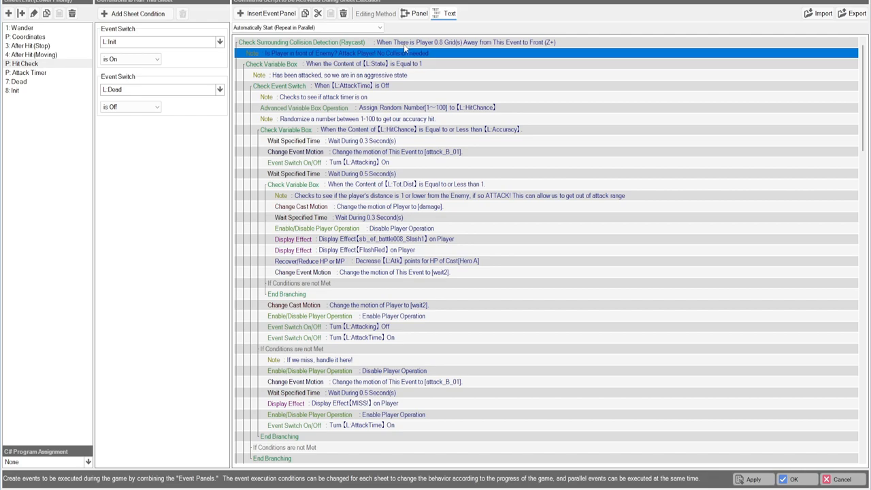
mouse_move(388, 65)
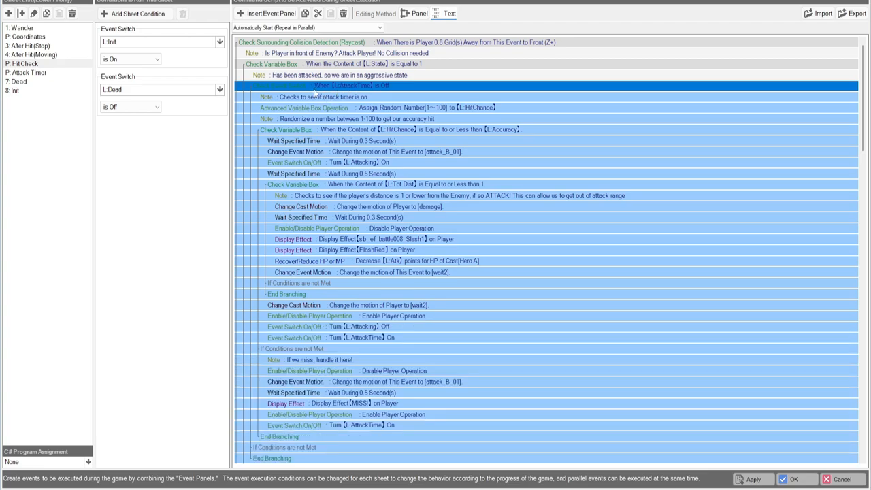
mouse_move(425, 92)
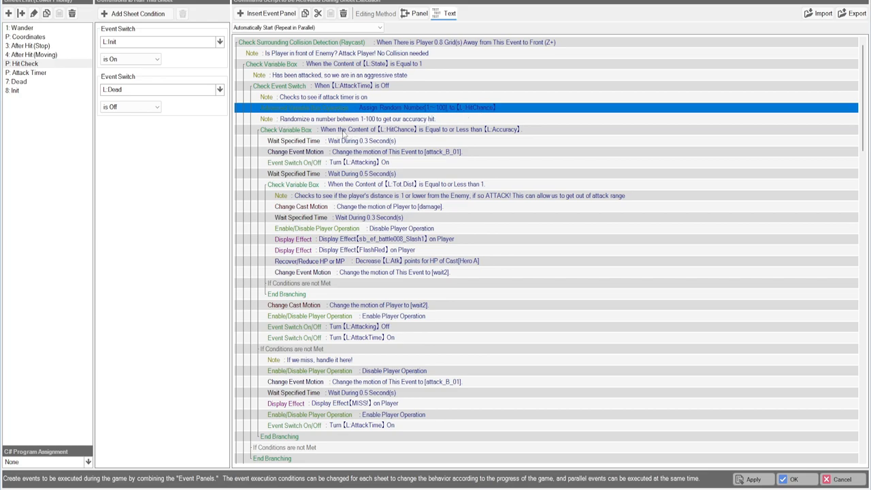
mouse_move(501, 131)
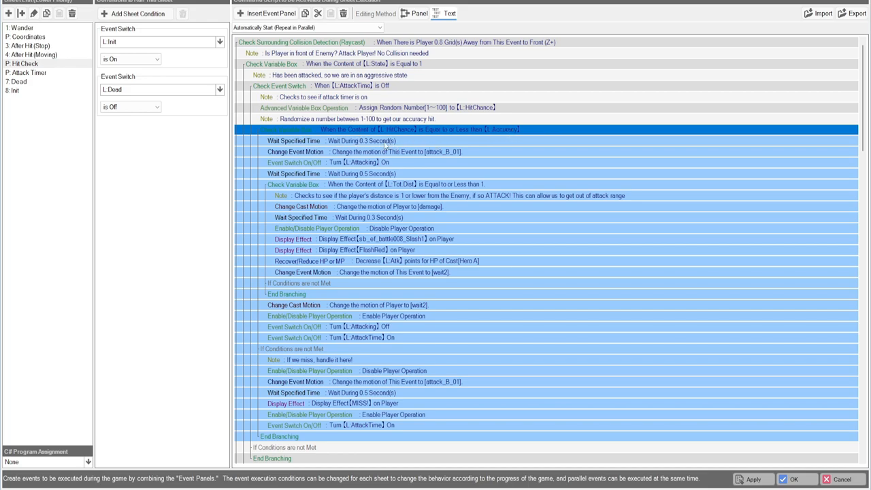
mouse_move(364, 140)
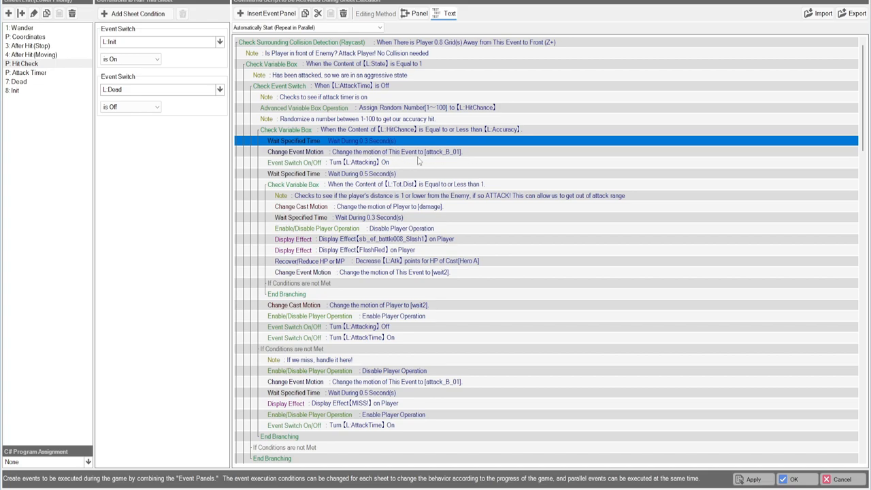
mouse_move(401, 156)
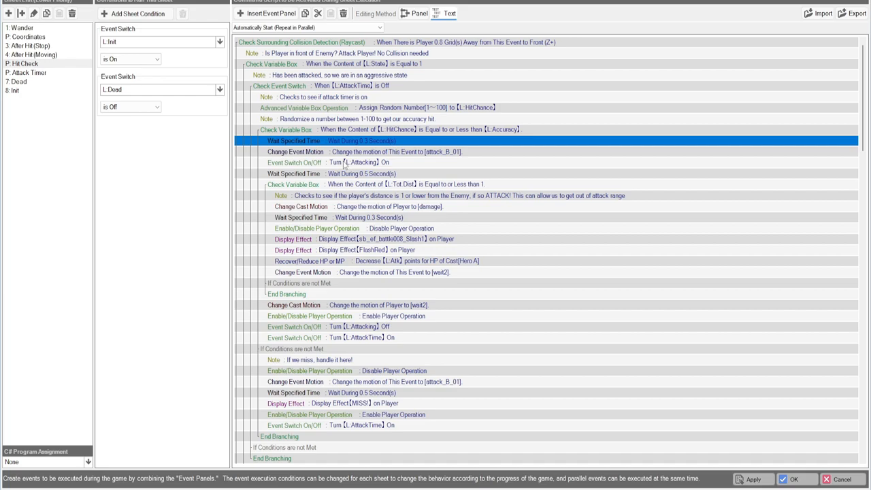
mouse_move(344, 167)
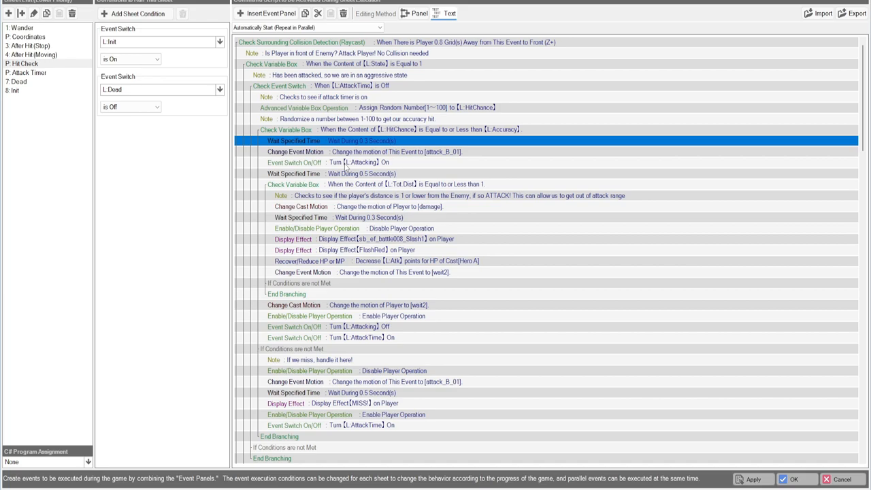
click(327, 326)
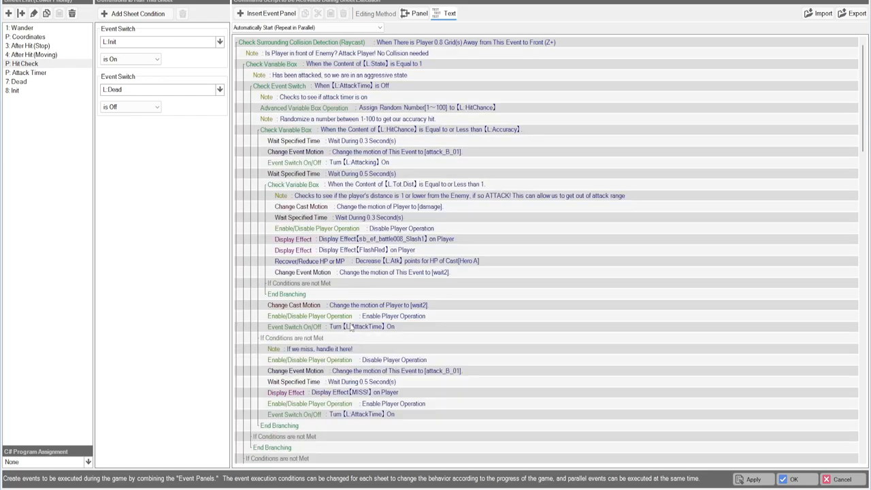
Delete the HitCheck panel that turns the Attacking switch off
right_click(361, 162)
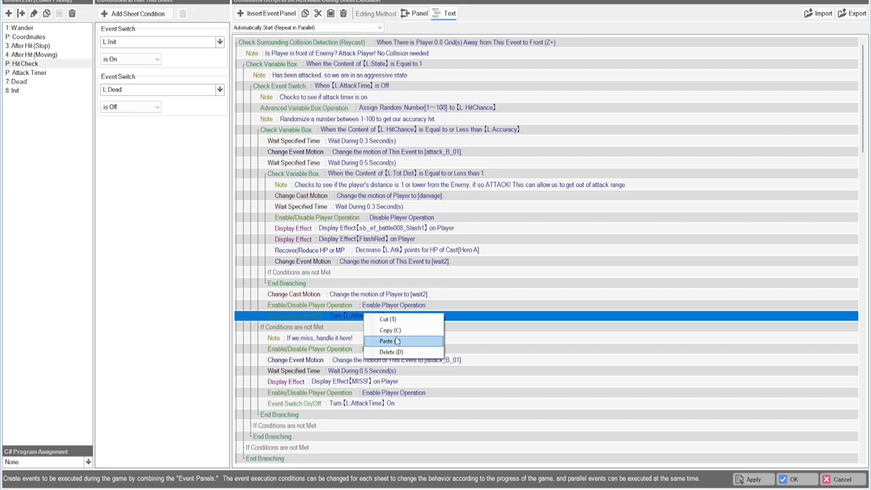
click(388, 340)
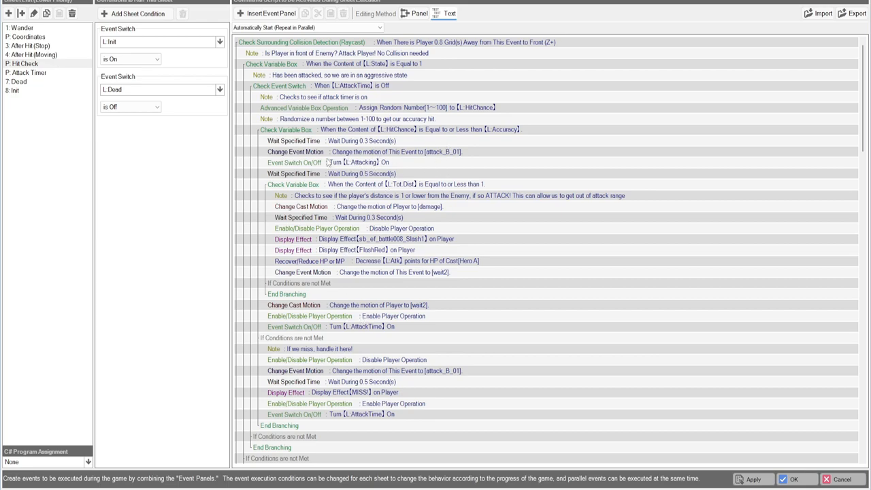
mouse_move(378, 158)
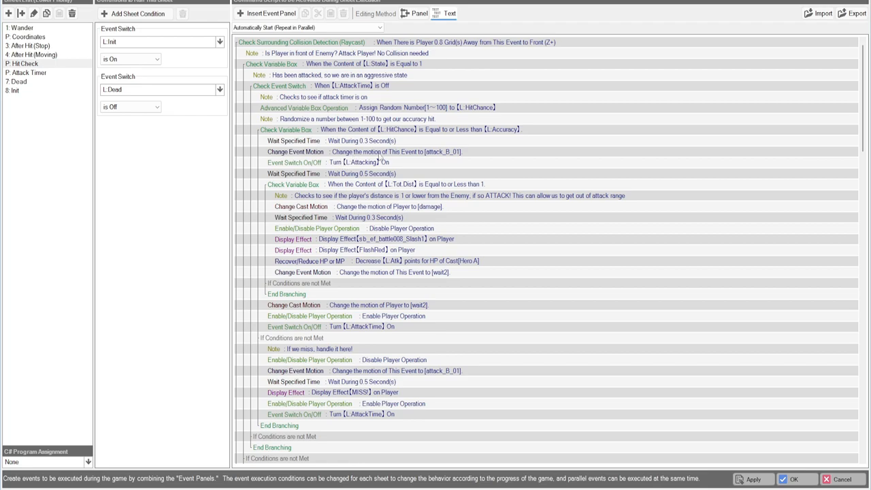
mouse_move(368, 155)
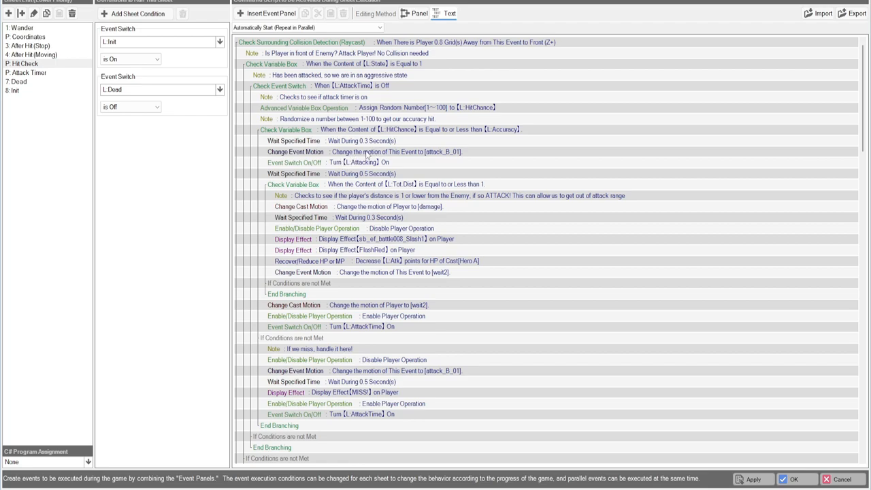
mouse_move(355, 166)
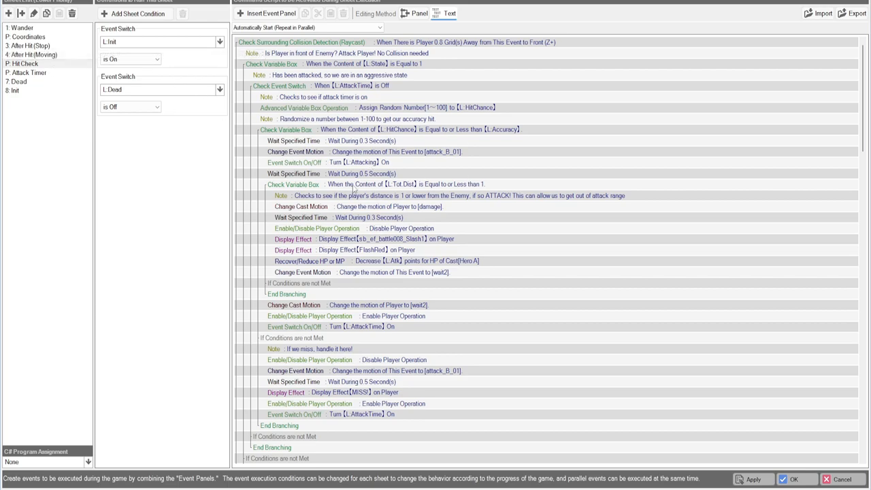
mouse_move(469, 166)
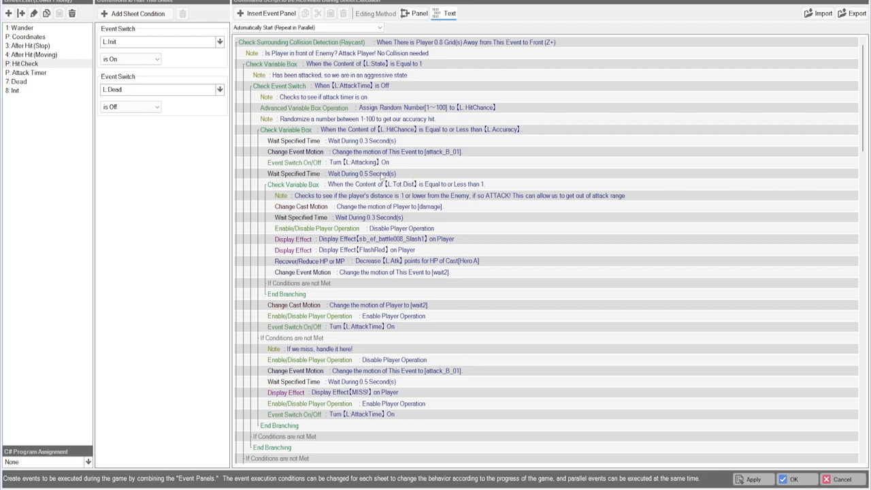
mouse_move(390, 178)
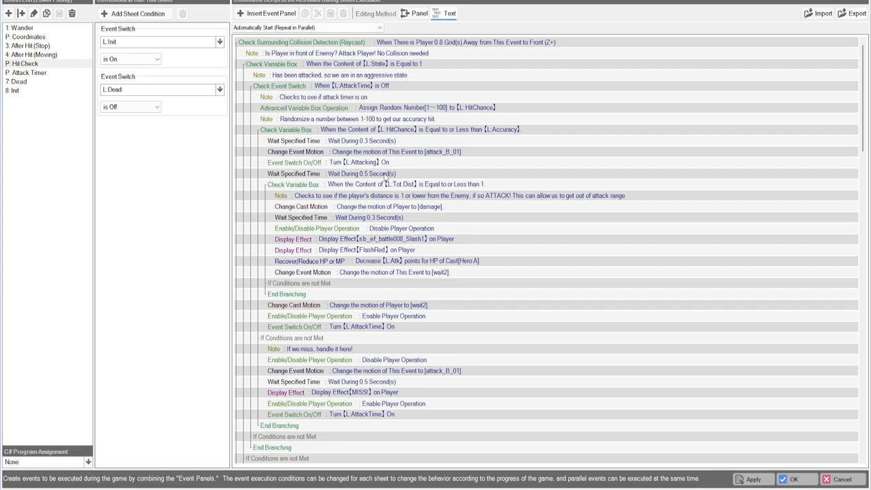
mouse_move(389, 192)
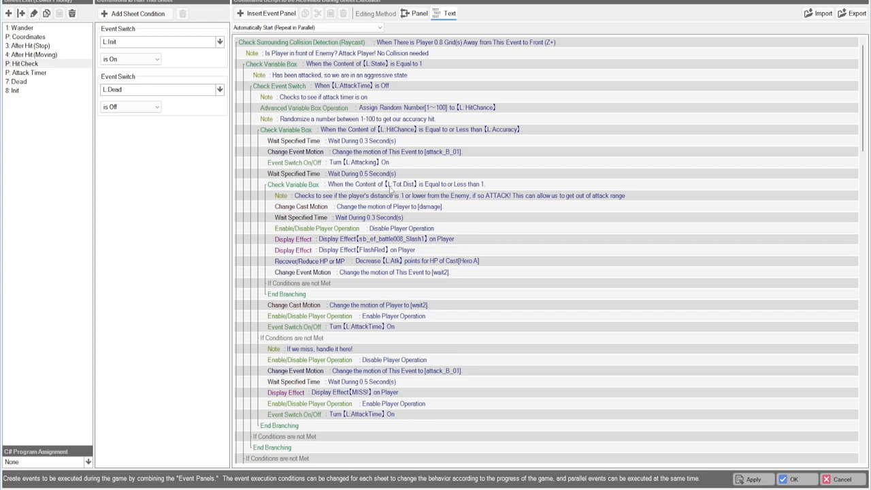
mouse_move(419, 191)
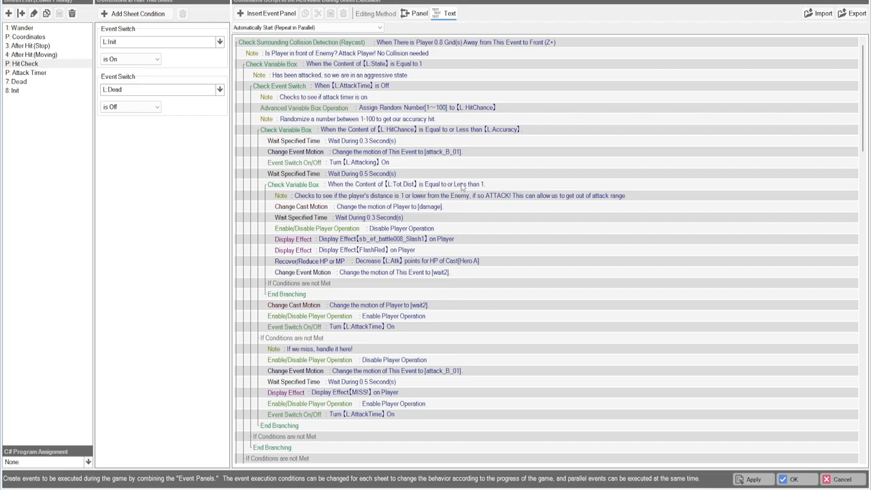
mouse_move(472, 185)
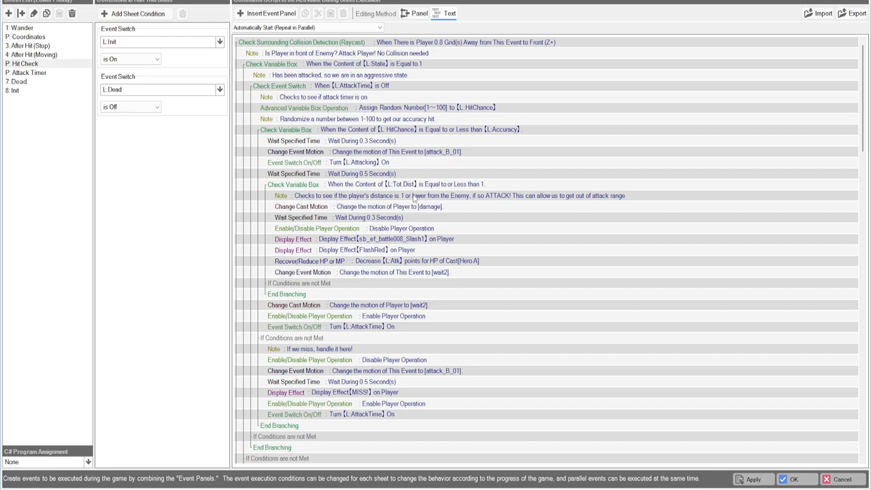
mouse_move(414, 199)
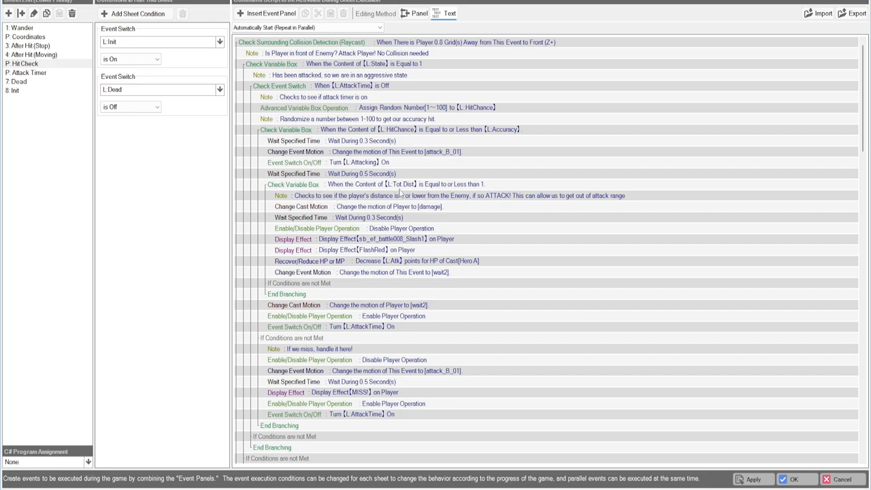
mouse_move(400, 193)
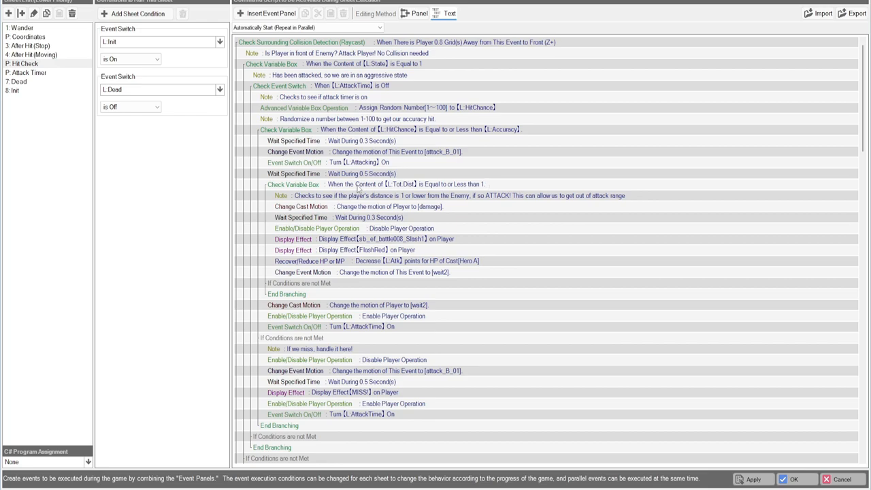
mouse_move(400, 192)
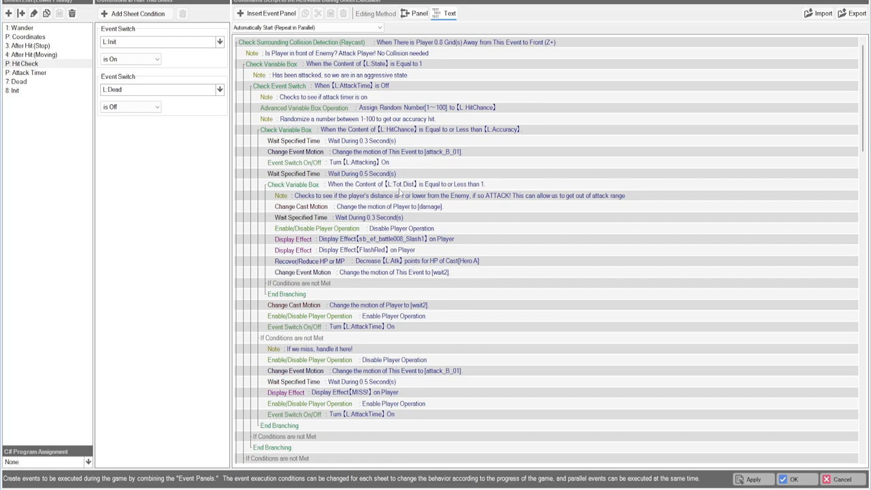
mouse_move(457, 205)
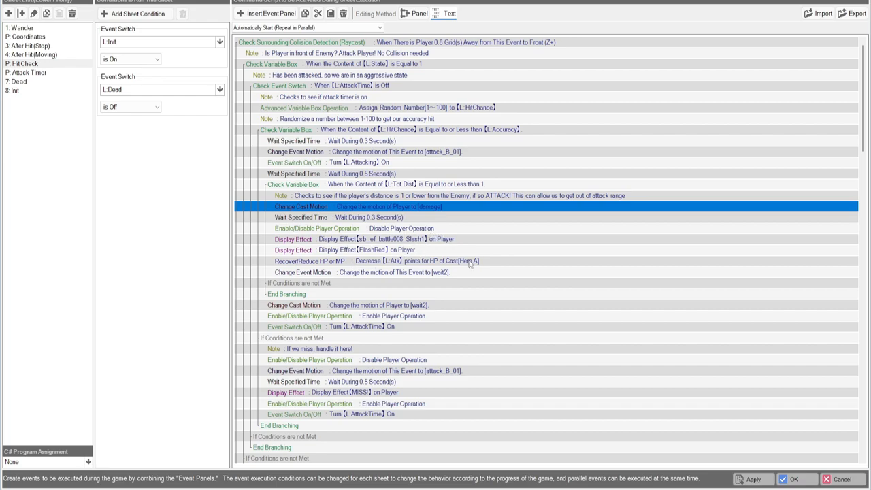
mouse_move(313, 271)
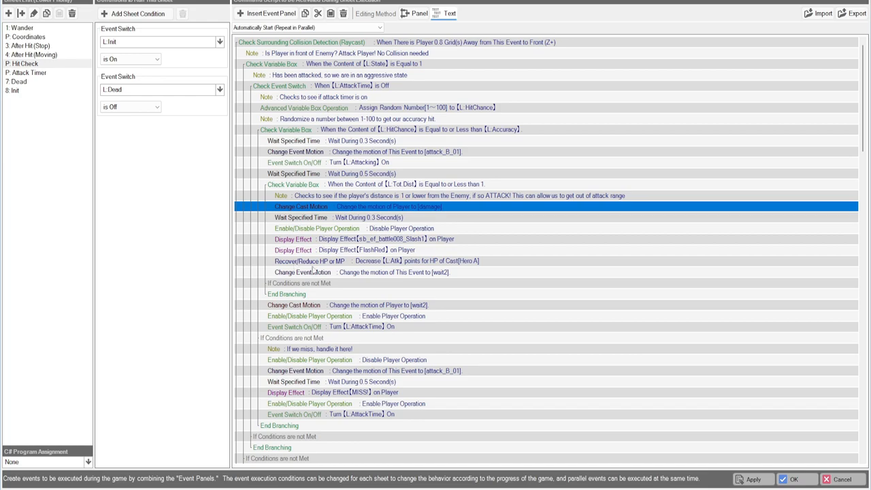
mouse_move(461, 267)
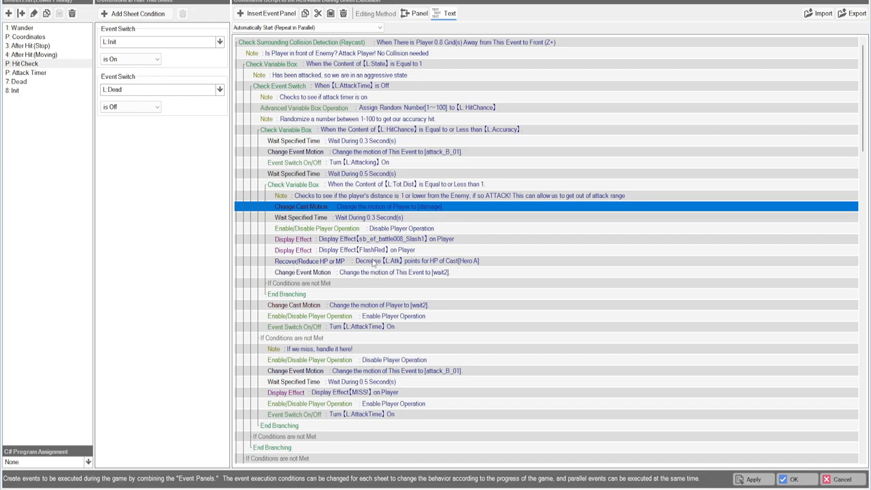
mouse_move(343, 281)
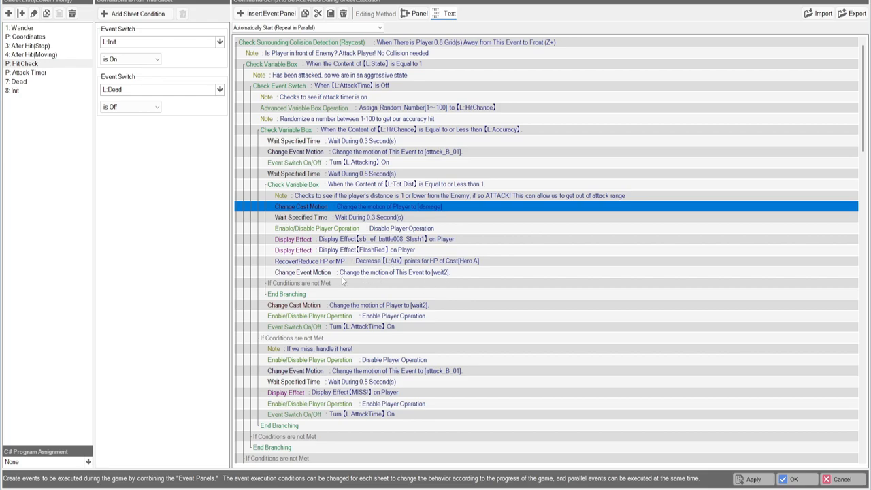
Move the enemy's wait2 motion command below End Branching and select the MISS effect line
click(294, 305)
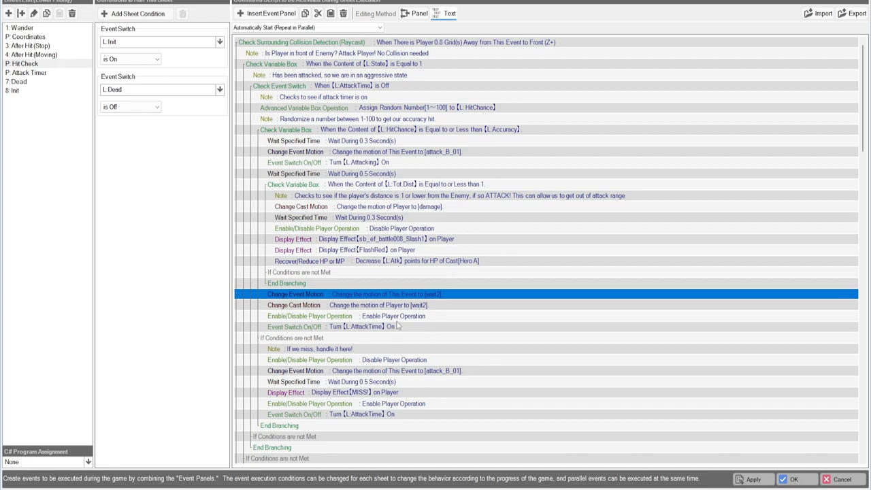
mouse_move(460, 239)
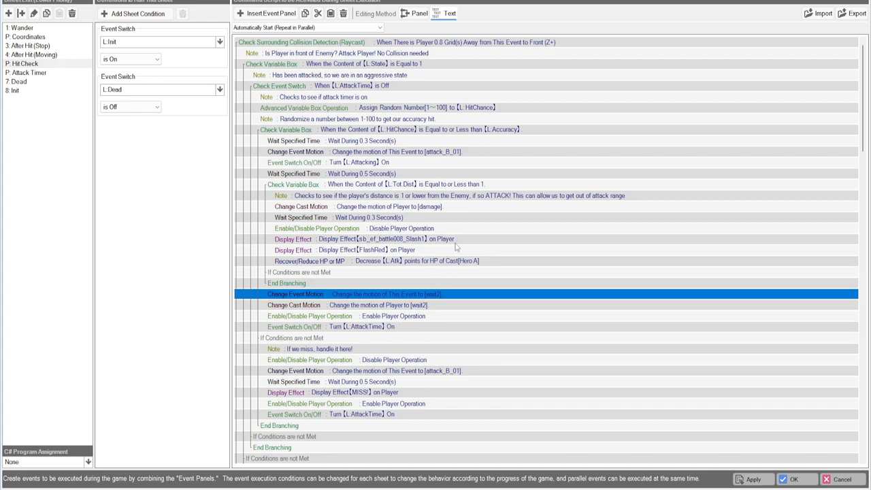
mouse_move(390, 308)
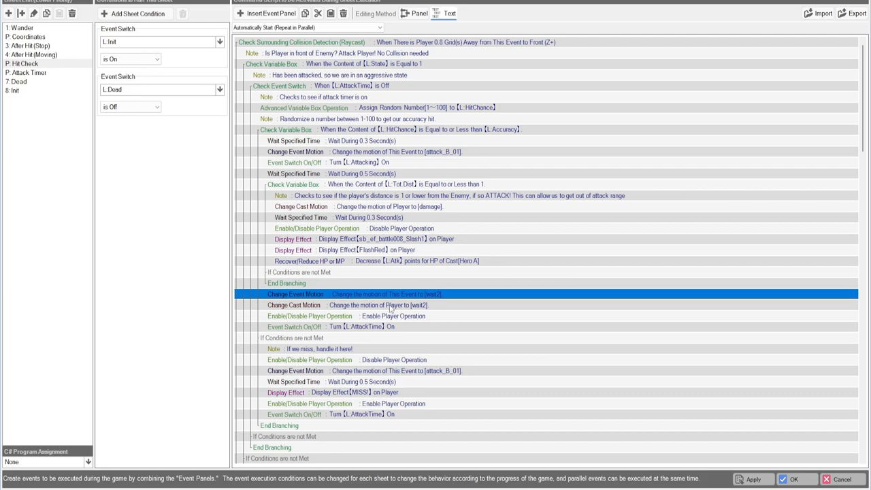
scroll(down, 3)
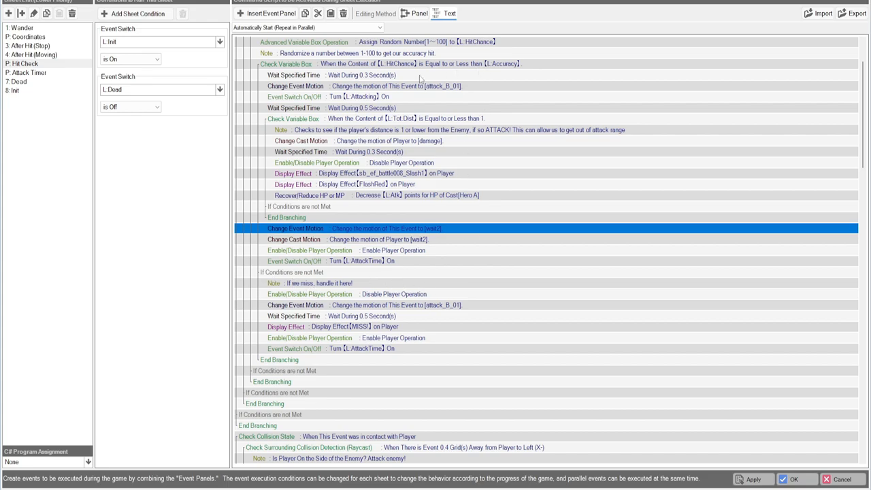
mouse_move(514, 76)
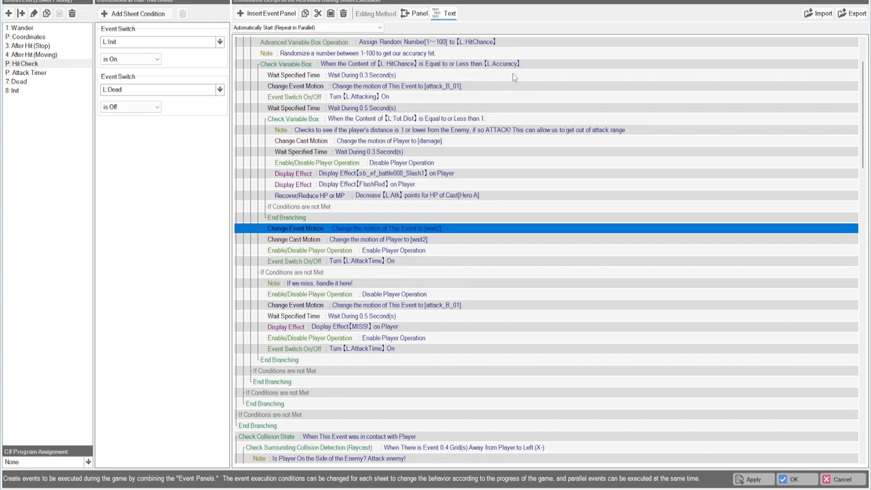
mouse_move(321, 294)
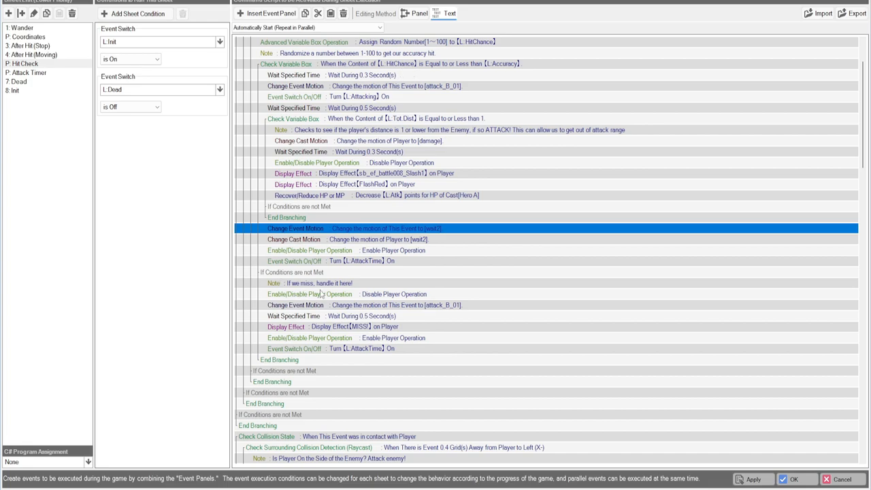
mouse_move(320, 294)
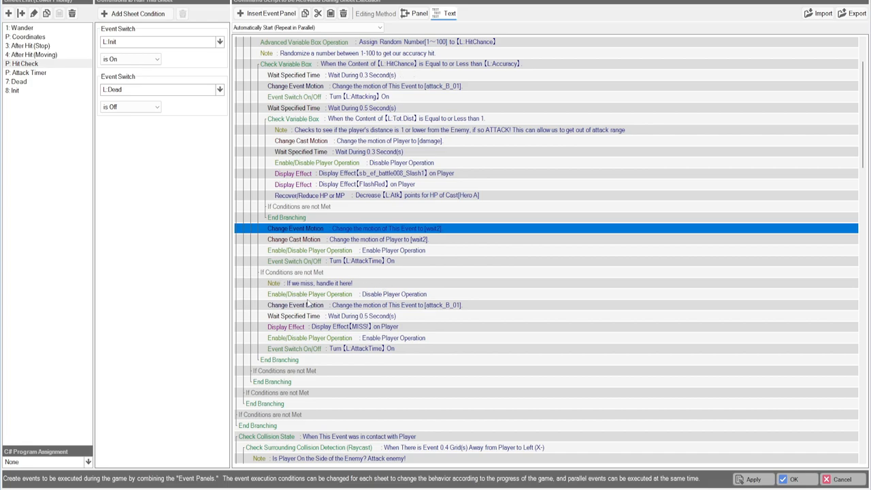
mouse_move(383, 310)
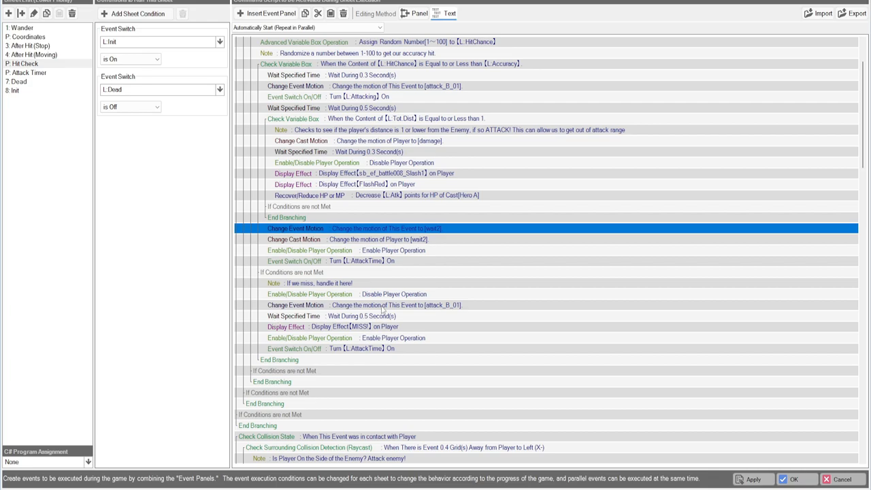
mouse_move(362, 335)
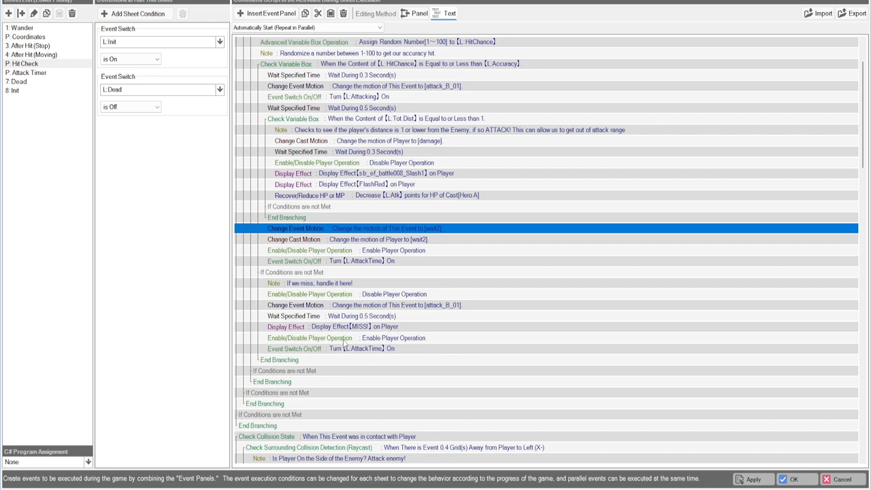
click(334, 327)
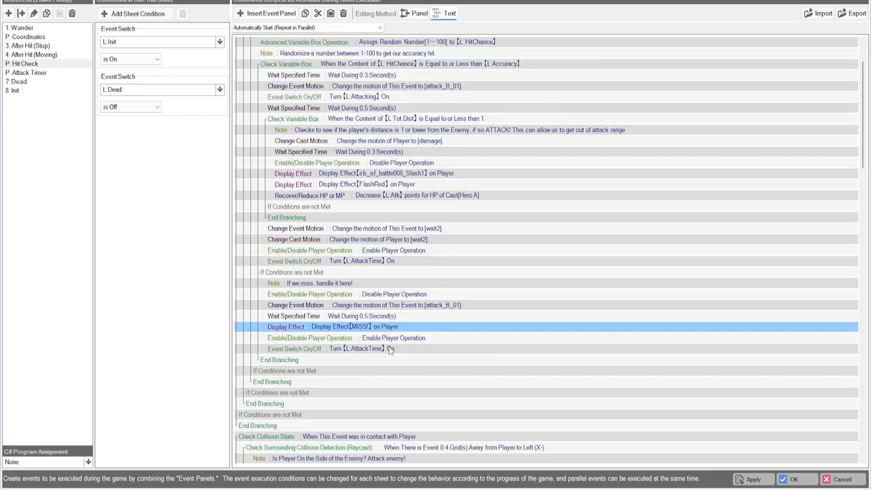
scroll(down, 3)
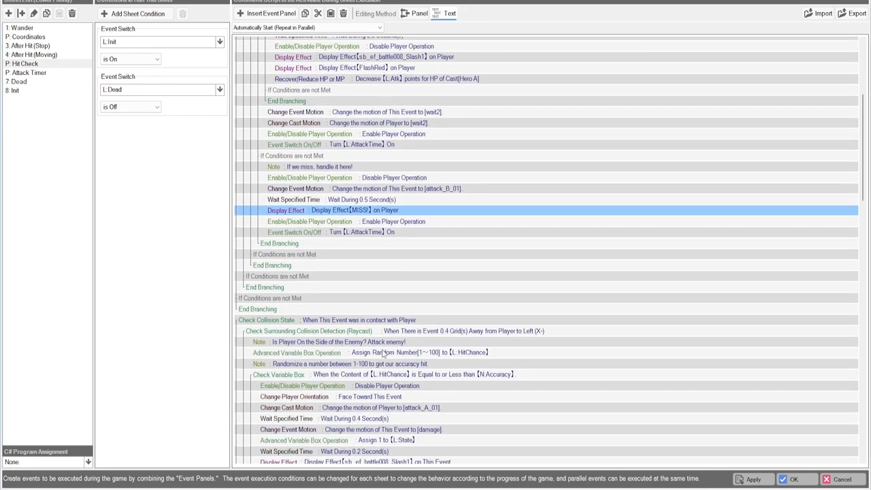
scroll(down, 3)
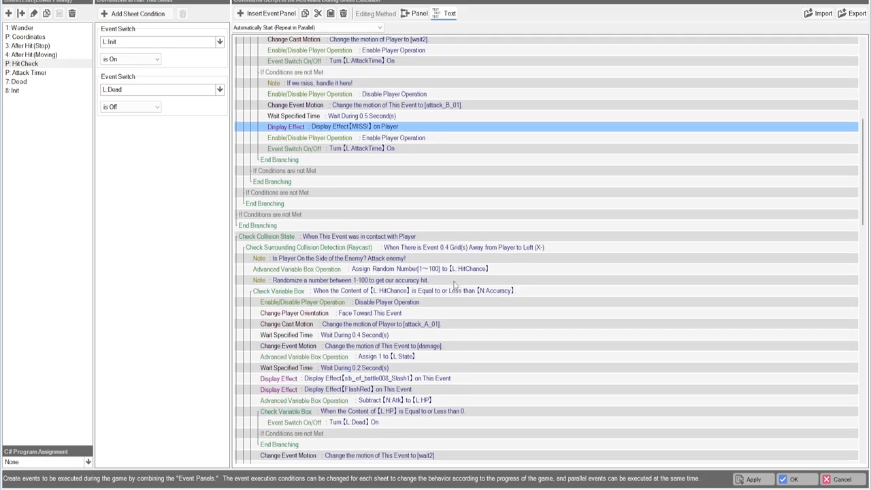
scroll(down, 3)
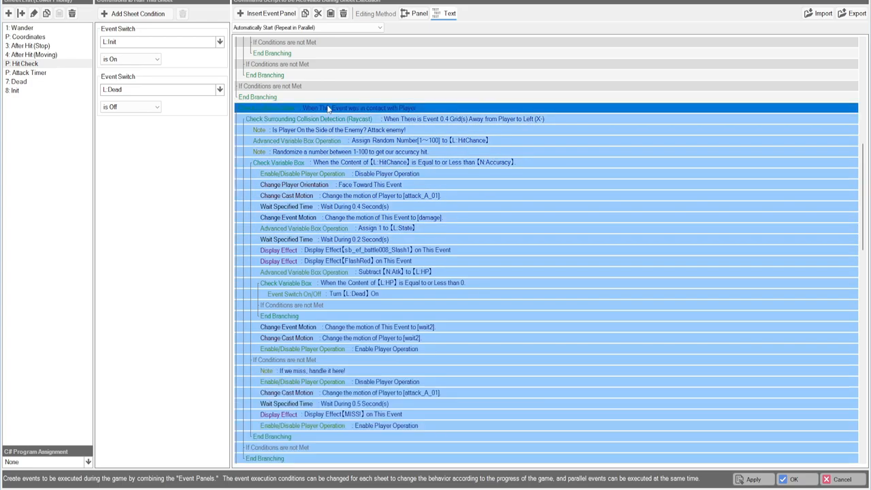
mouse_move(311, 109)
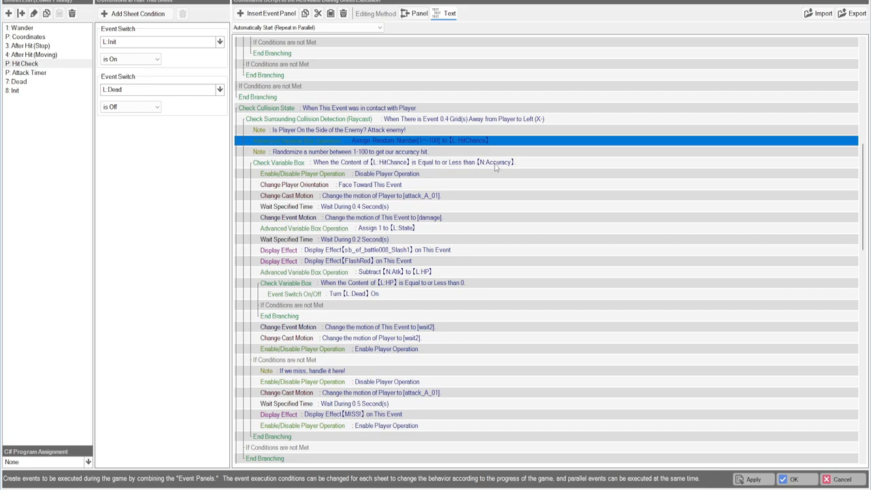
mouse_move(382, 174)
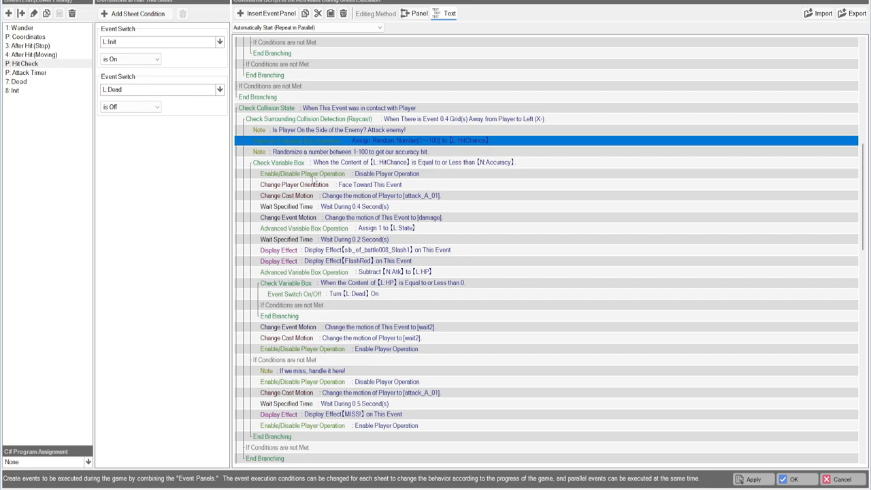
mouse_move(335, 188)
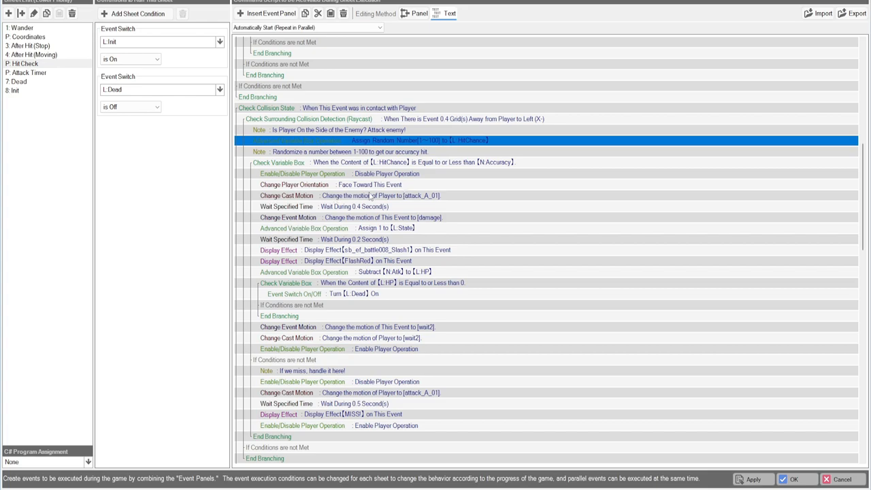
mouse_move(374, 199)
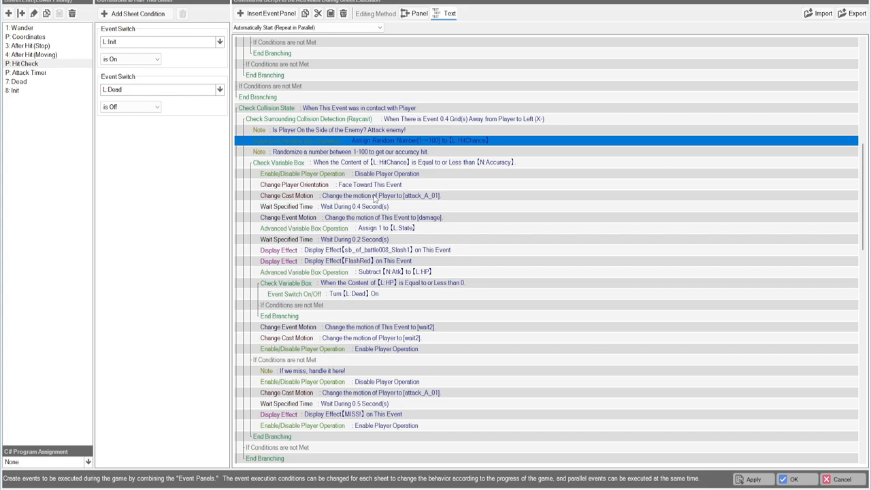
mouse_move(373, 200)
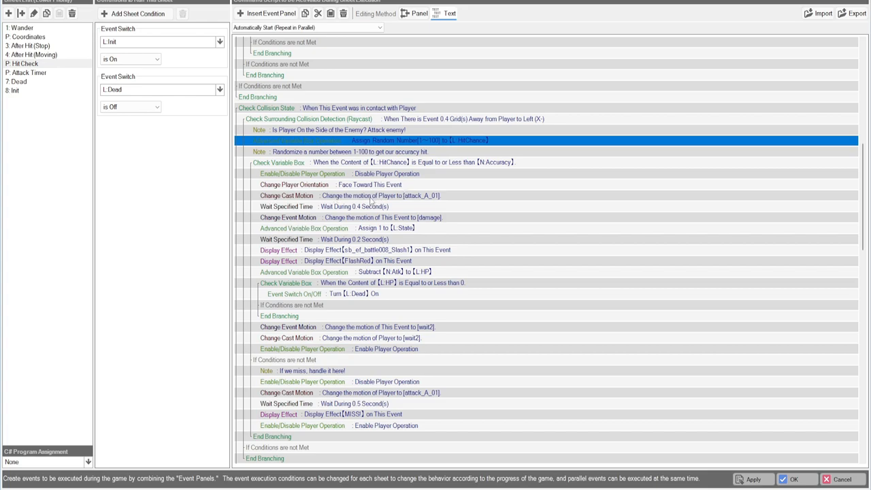
mouse_move(365, 205)
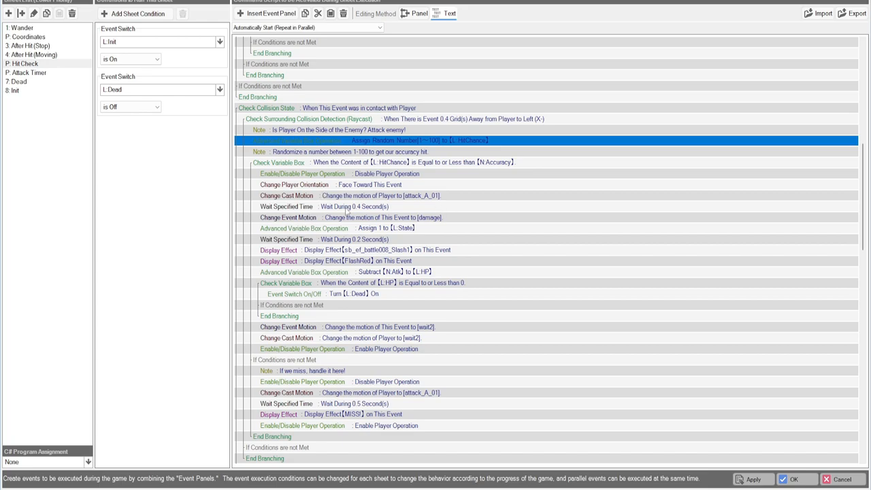
mouse_move(349, 213)
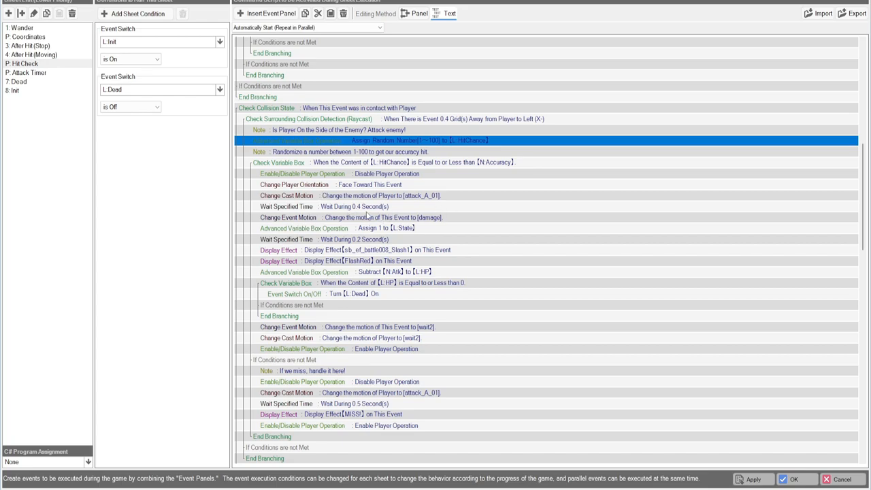
mouse_move(366, 216)
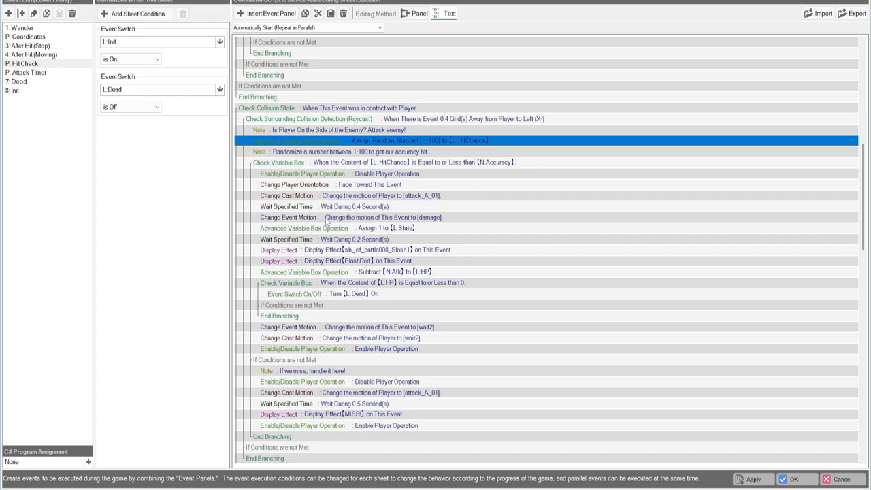
mouse_move(370, 225)
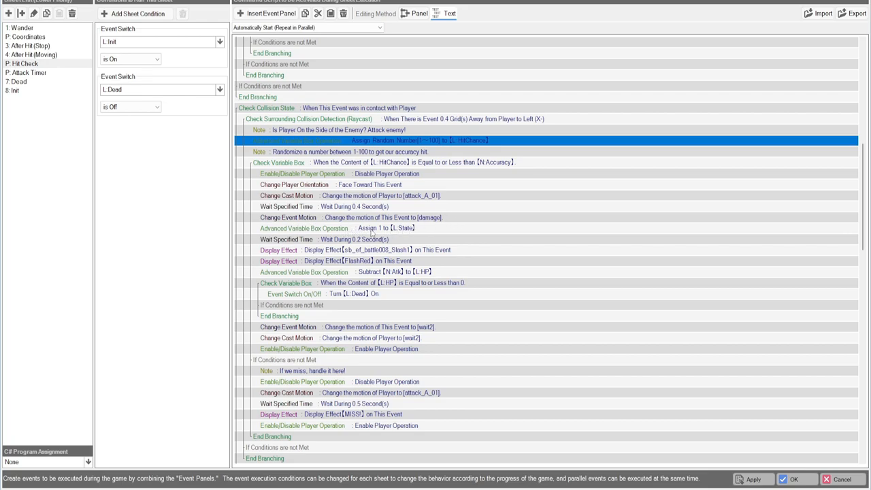
mouse_move(348, 239)
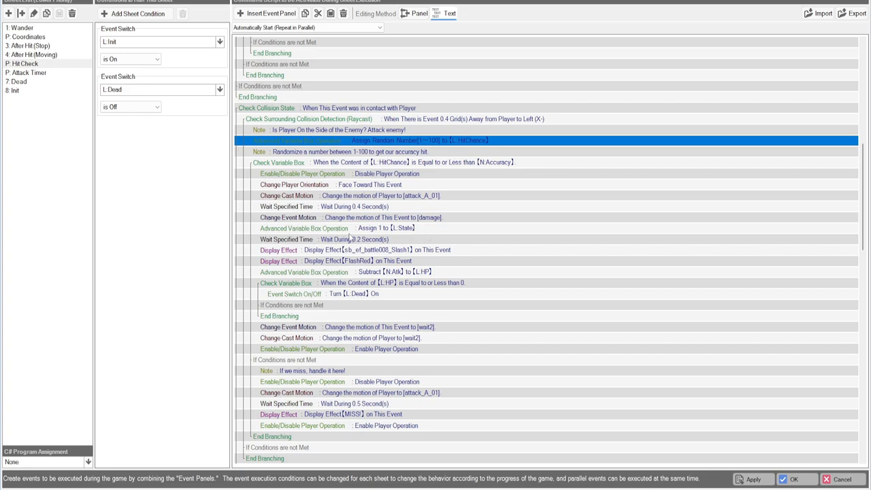
mouse_move(351, 237)
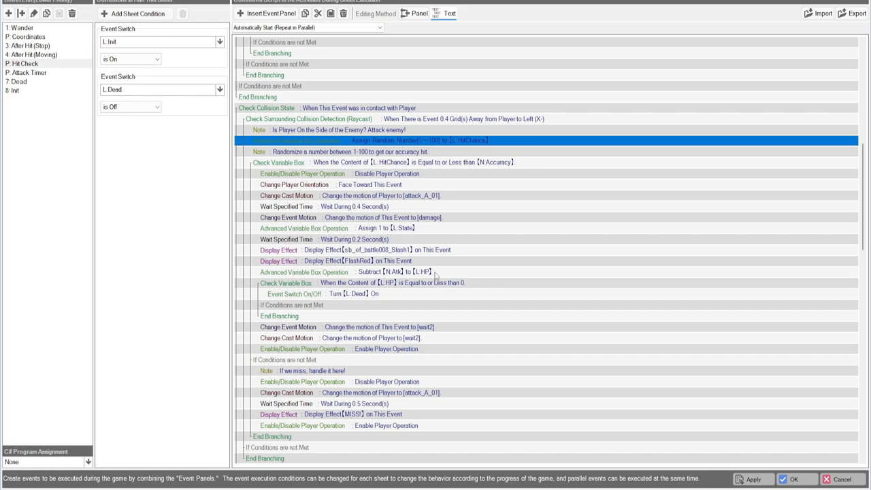
mouse_move(433, 275)
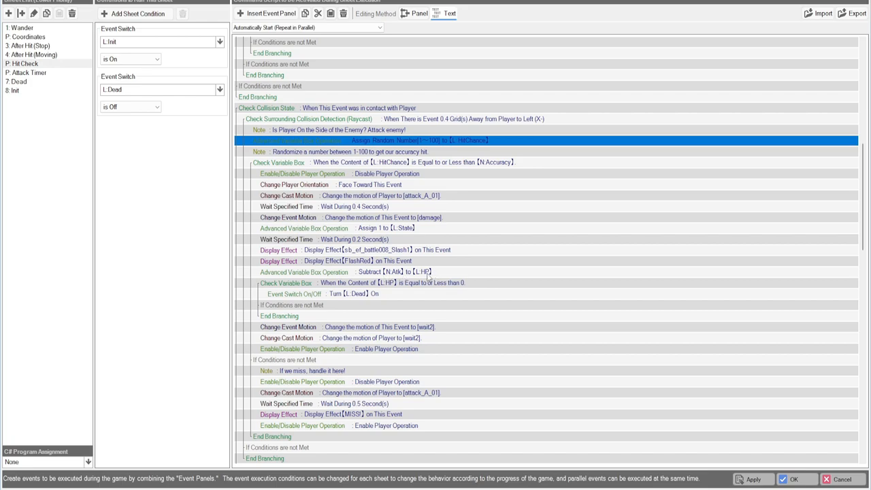
mouse_move(415, 291)
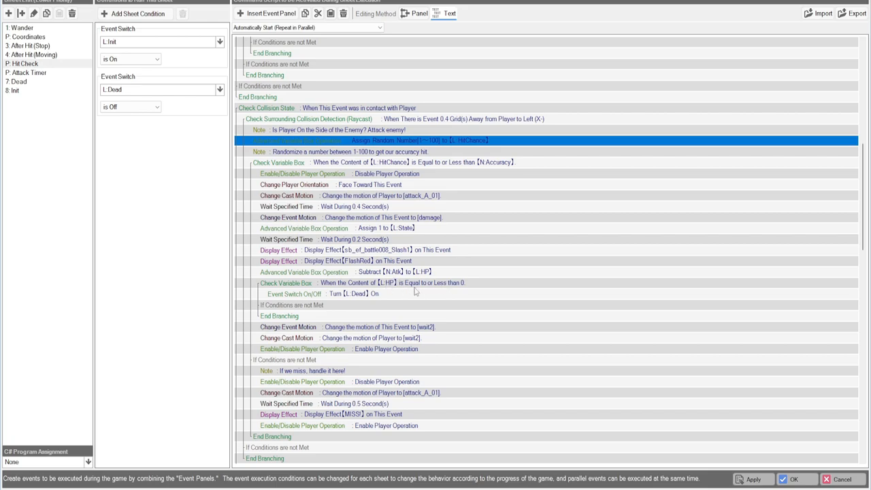
mouse_move(453, 288)
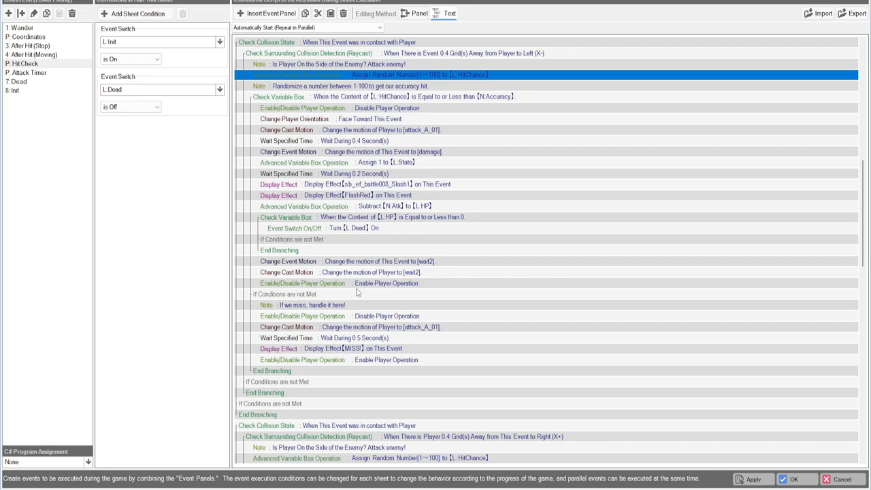
scroll(down, 3)
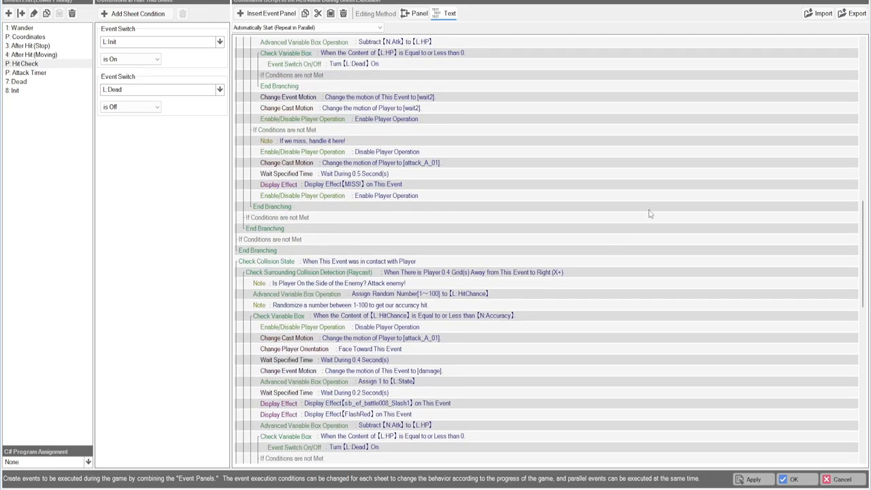
scroll(down, 3)
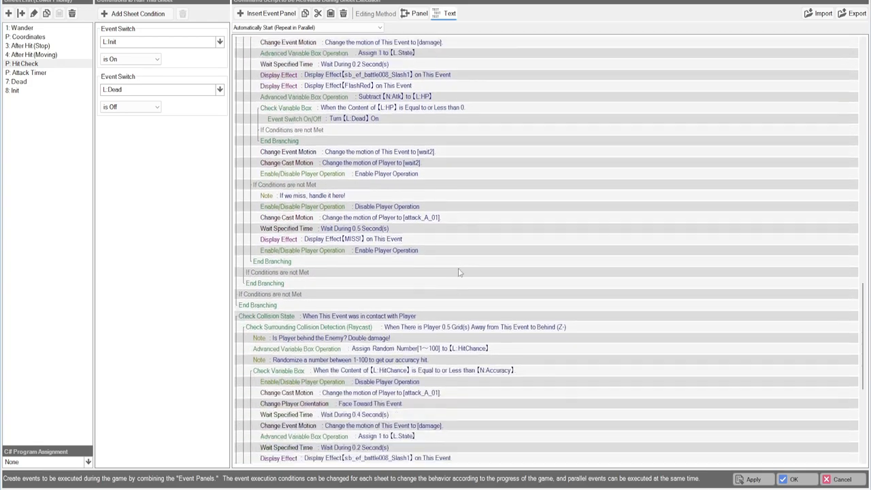
scroll(down, 3)
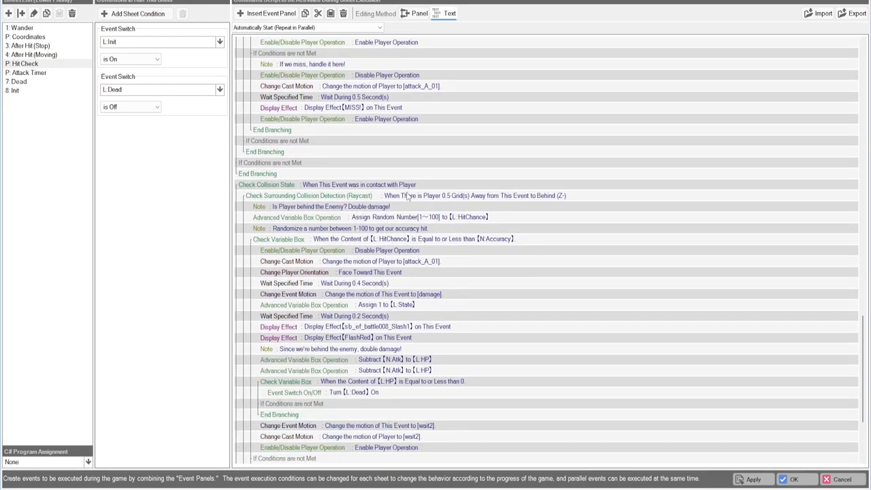
scroll(down, 3)
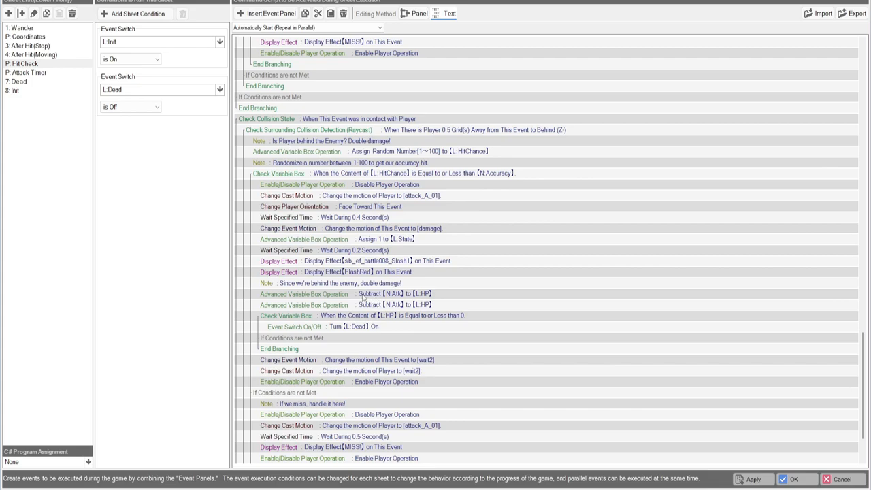
mouse_move(441, 288)
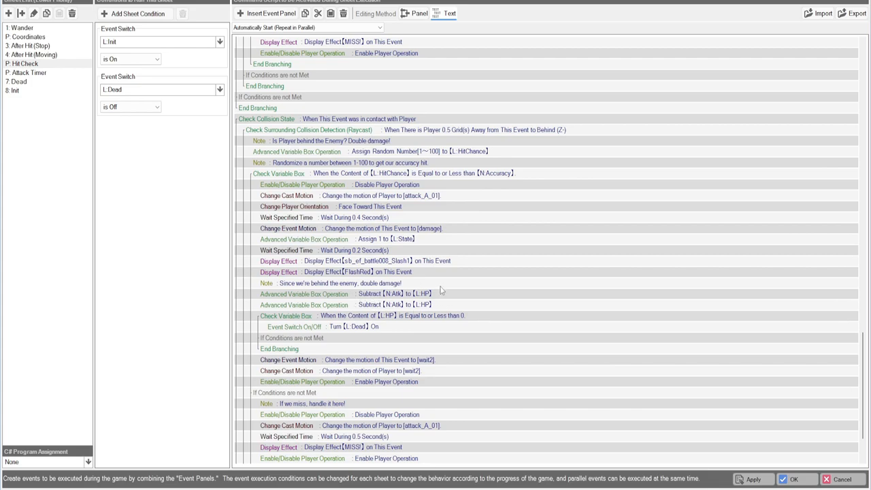
mouse_move(403, 305)
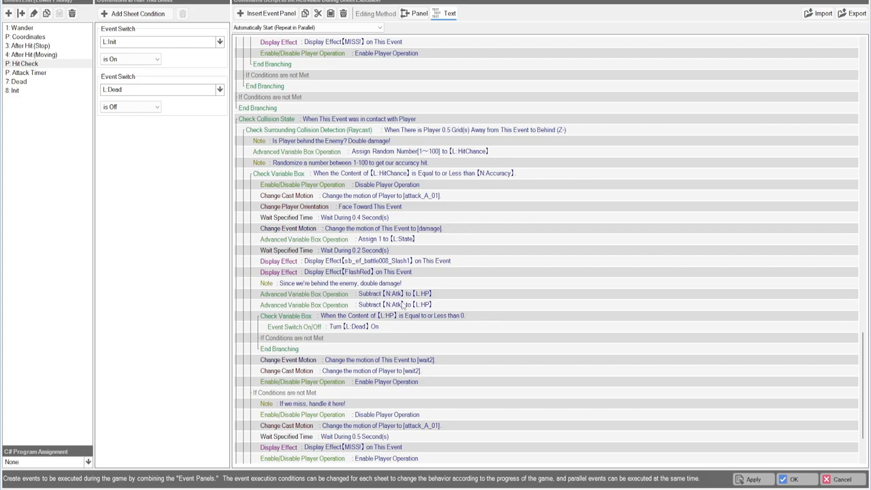
scroll(down, 3)
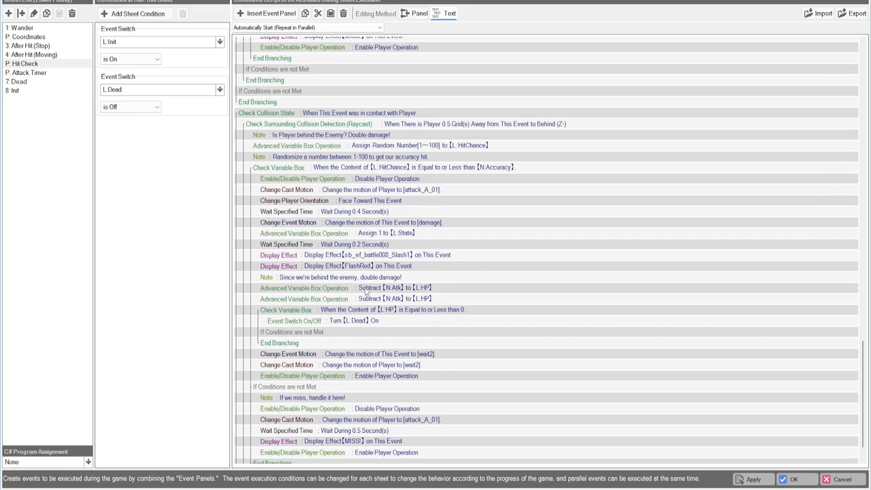
scroll(down, 3)
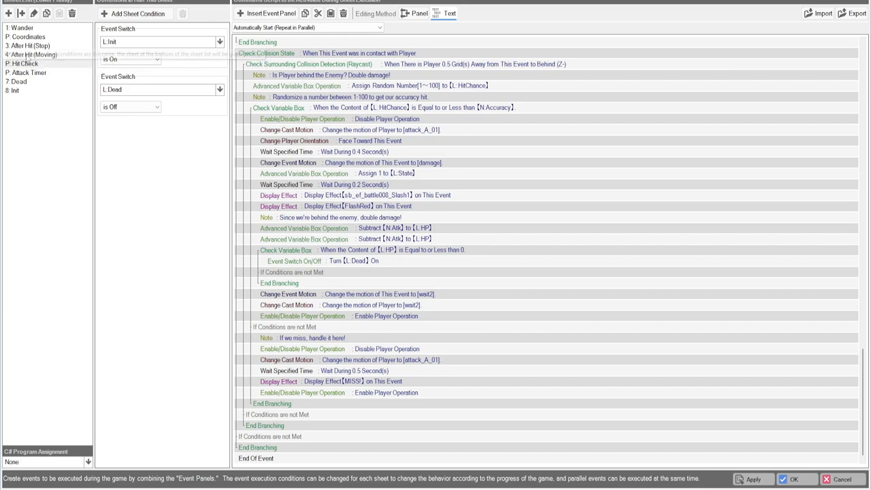
Confirm the After Hit (Moving) sheet's collision range of 0.4 by 1.3 by 0.4
click(32, 55)
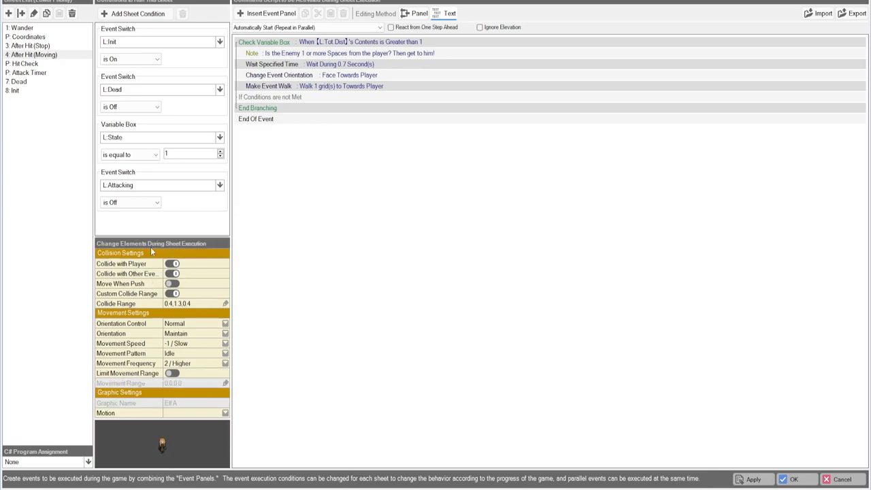
mouse_move(174, 307)
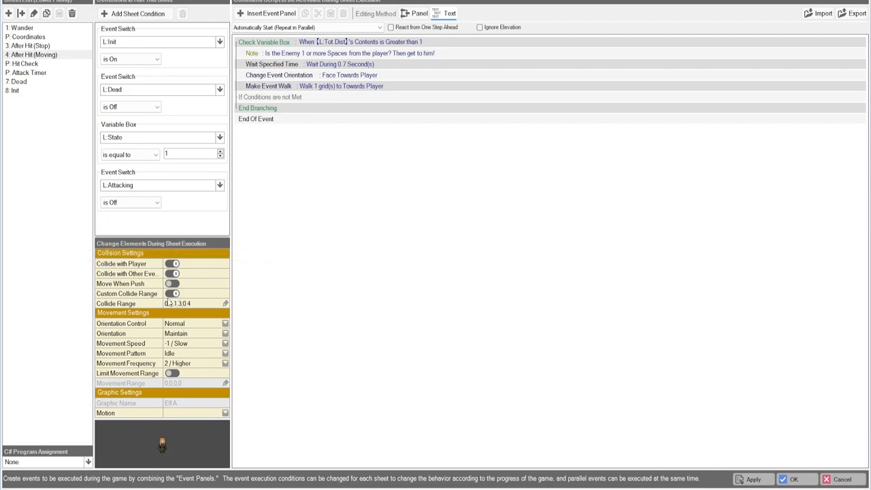
click(226, 302)
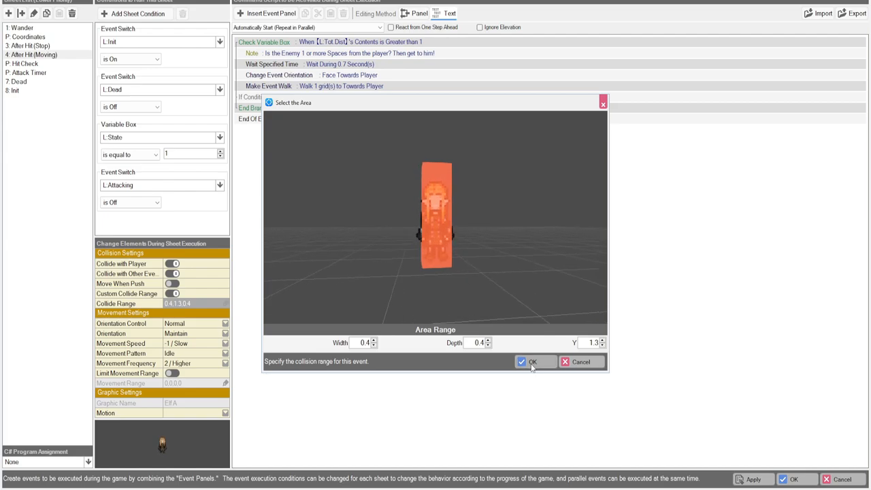
click(534, 362)
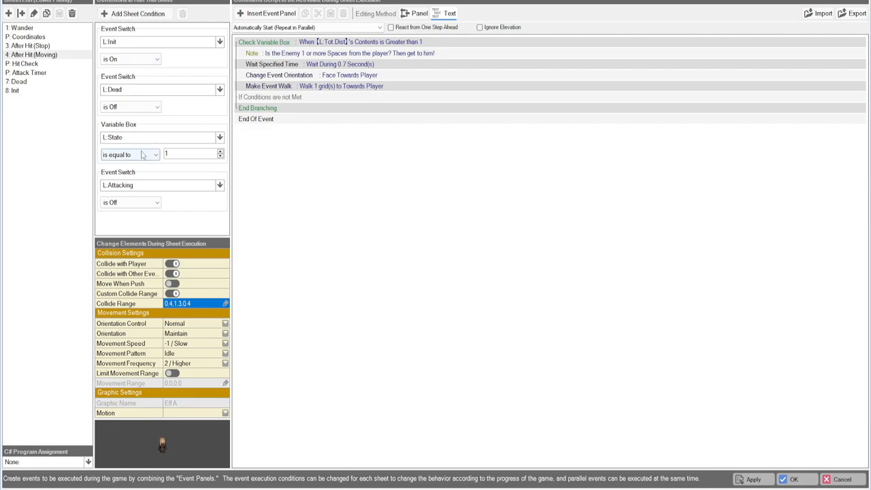
mouse_move(520, 174)
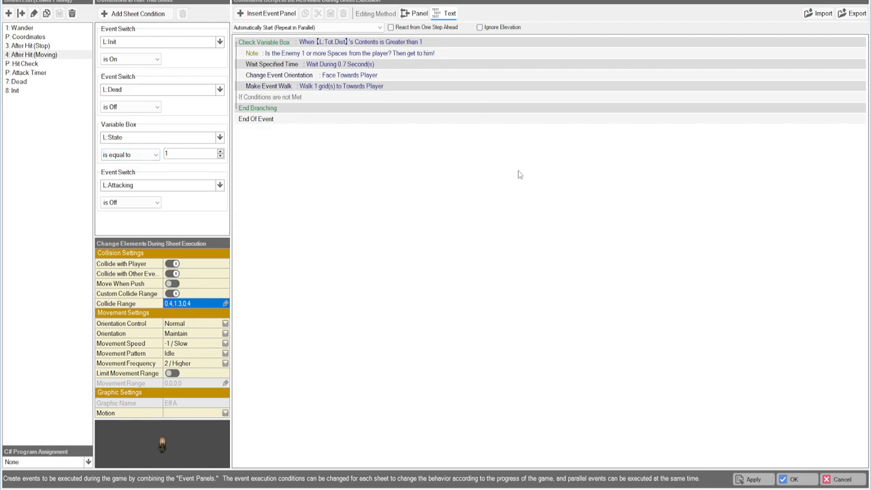
mouse_move(347, 114)
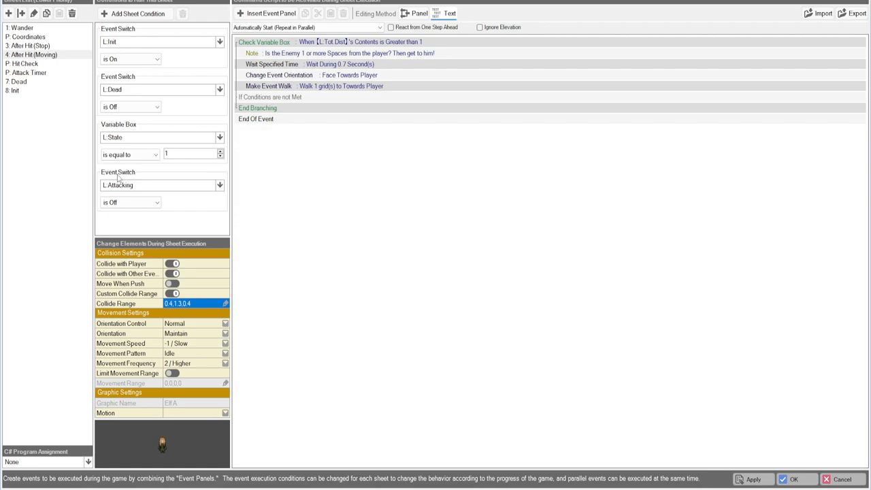
mouse_move(138, 189)
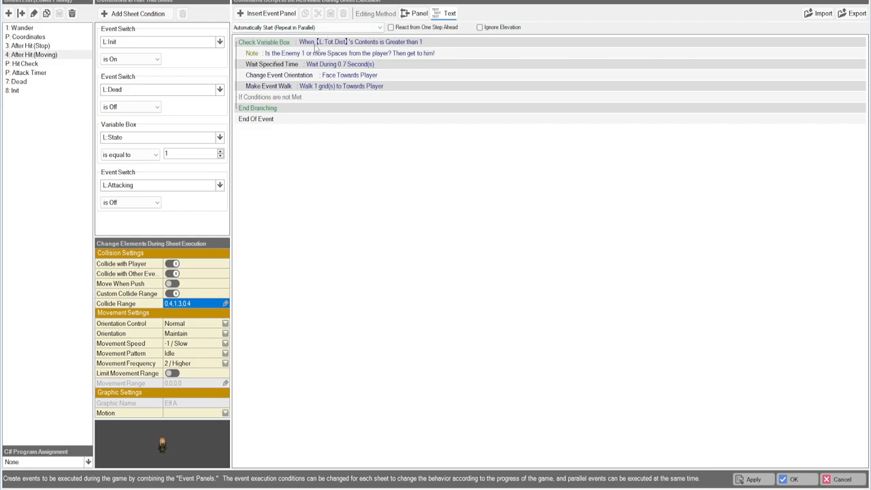
mouse_move(446, 49)
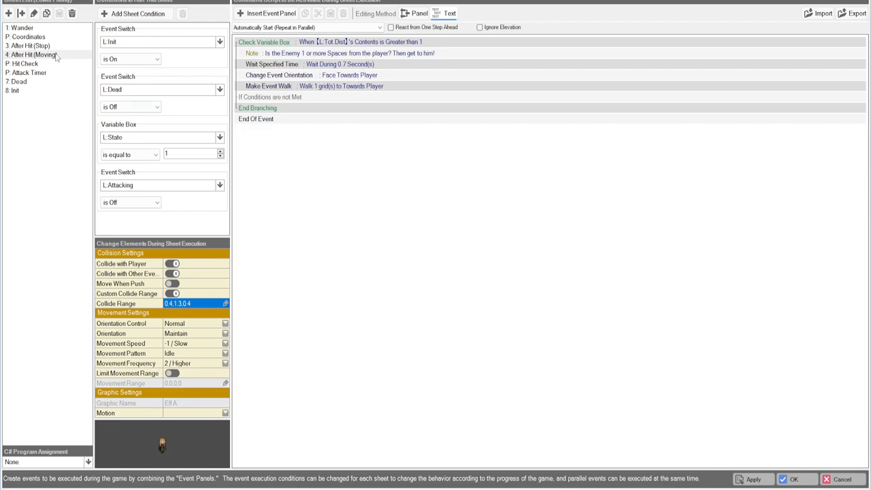
View the After Hit (Stop) sheet, then the Coordinates sheet computing player distance
click(33, 47)
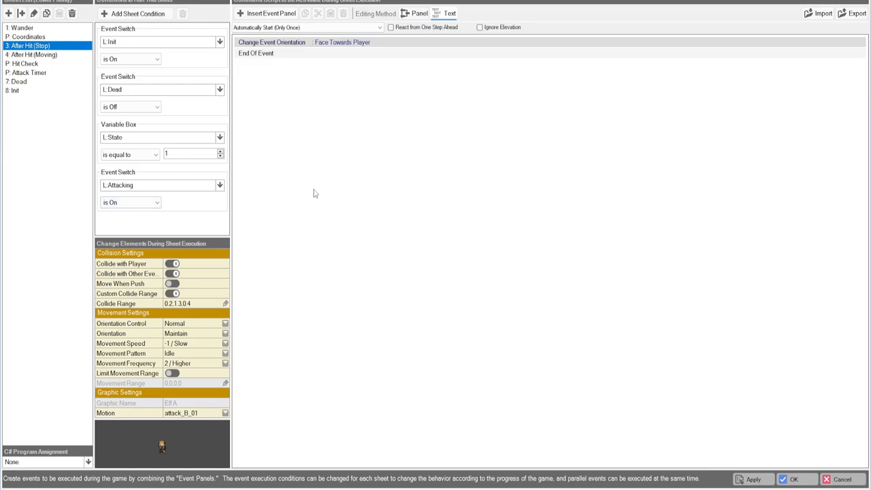
mouse_move(324, 142)
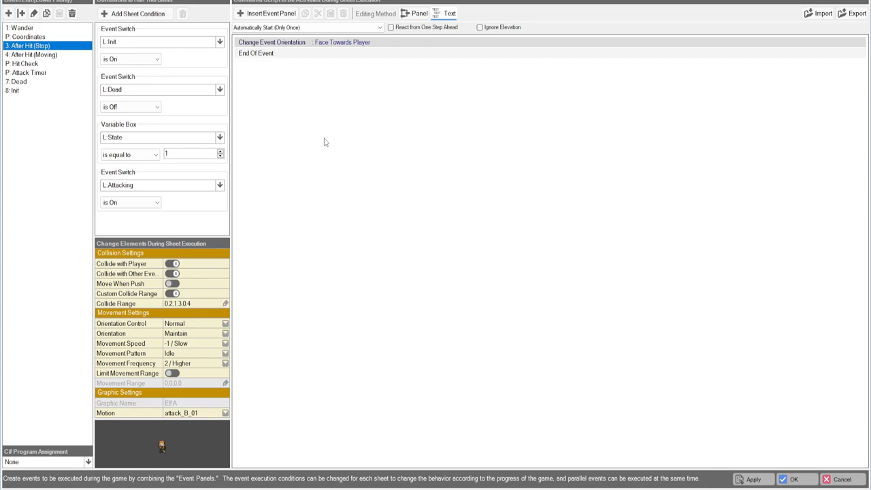
click(30, 37)
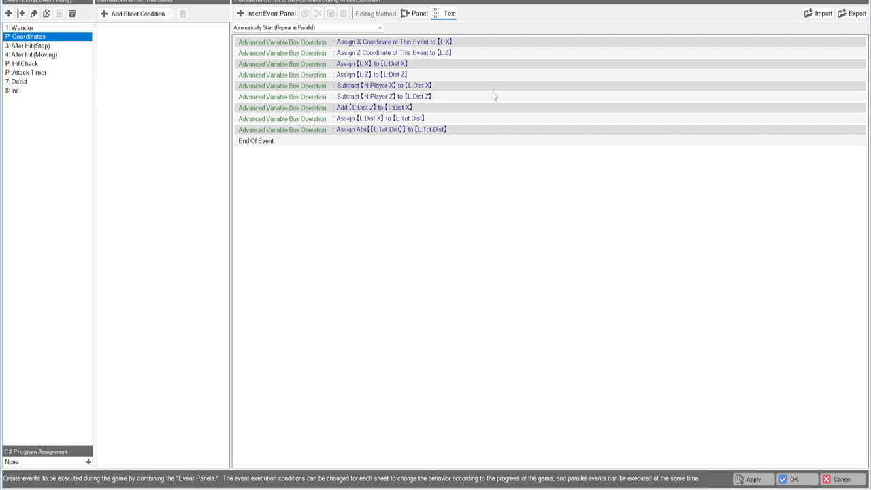
mouse_move(79, 75)
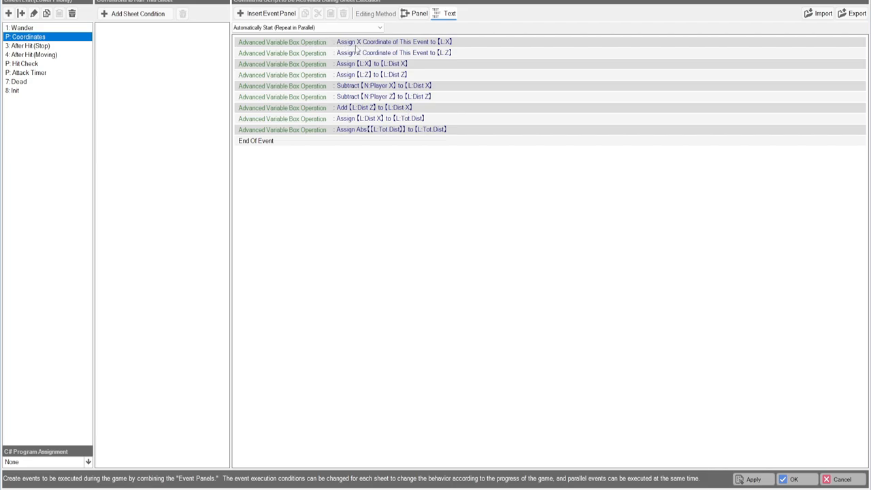
mouse_move(452, 49)
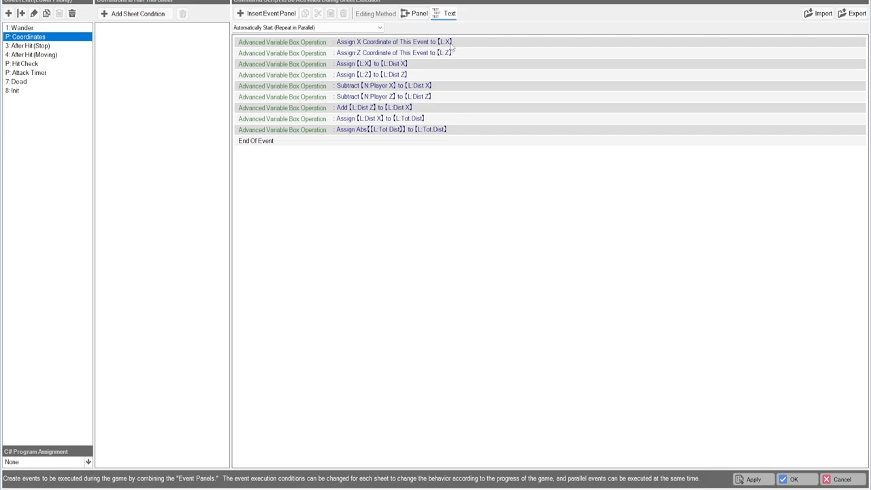
mouse_move(362, 60)
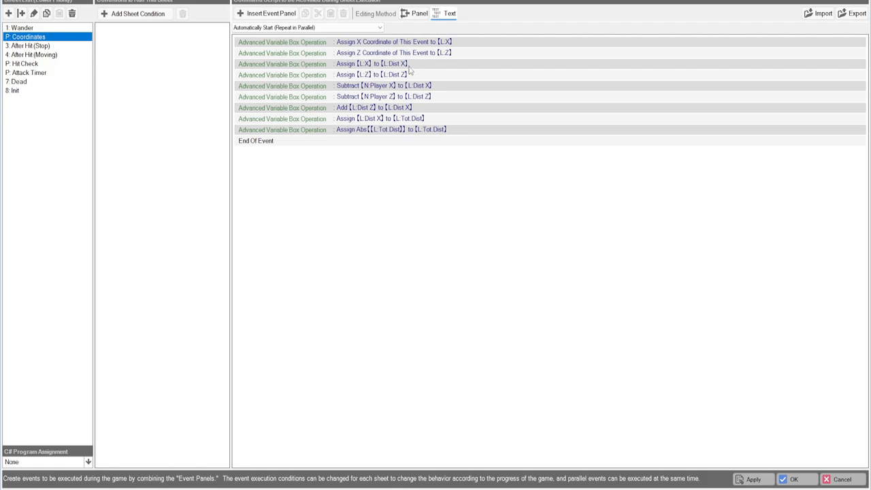
mouse_move(400, 79)
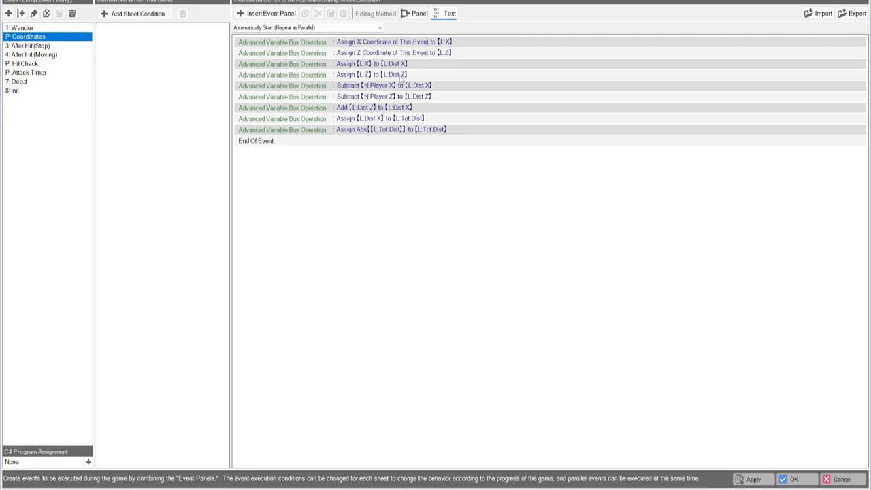
mouse_move(343, 93)
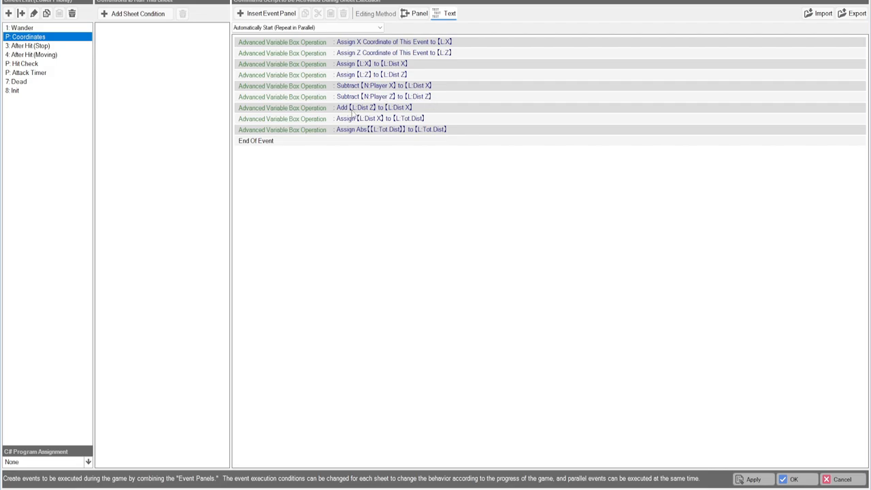
mouse_move(434, 109)
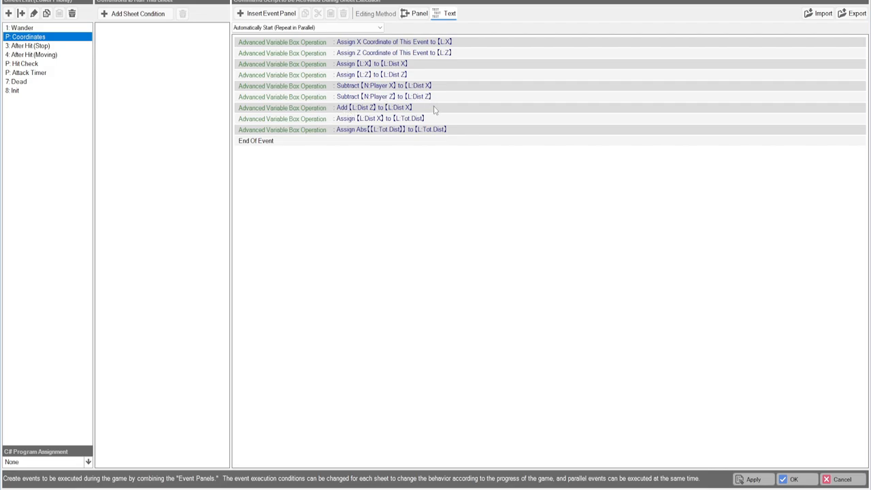
mouse_move(356, 125)
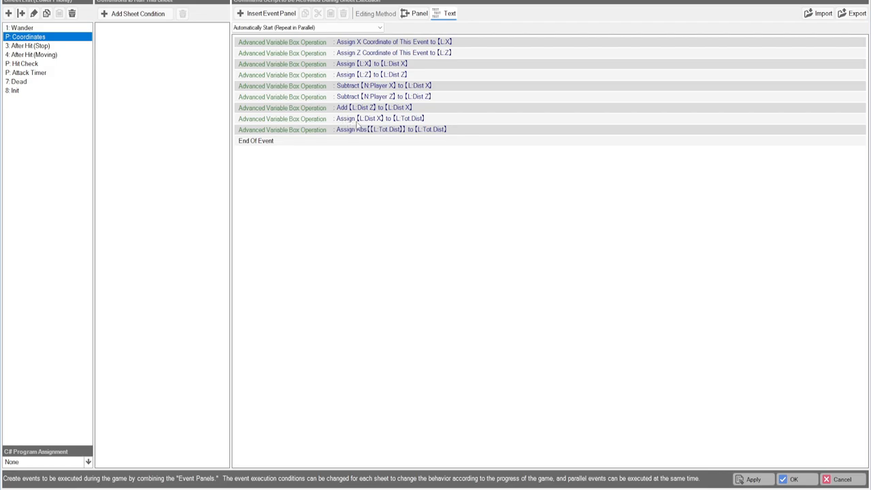
mouse_move(448, 122)
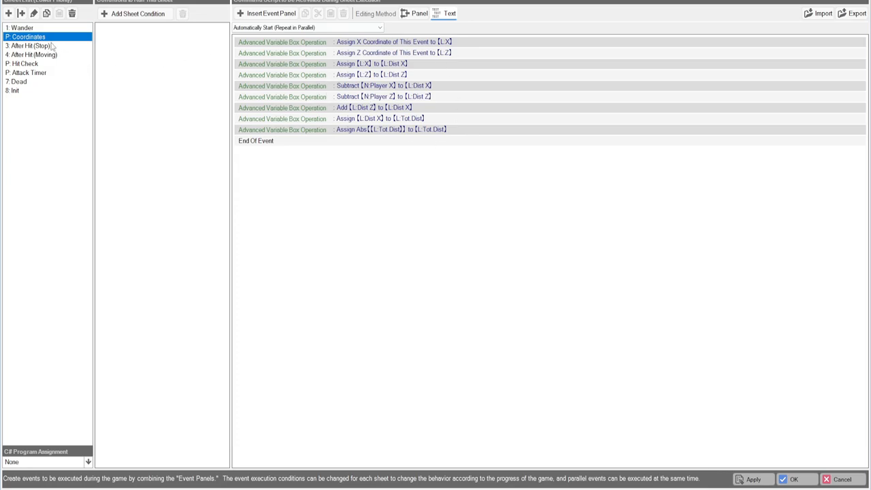
View the Wander sheet's random slowest-speed walk movement with no event panels
click(21, 28)
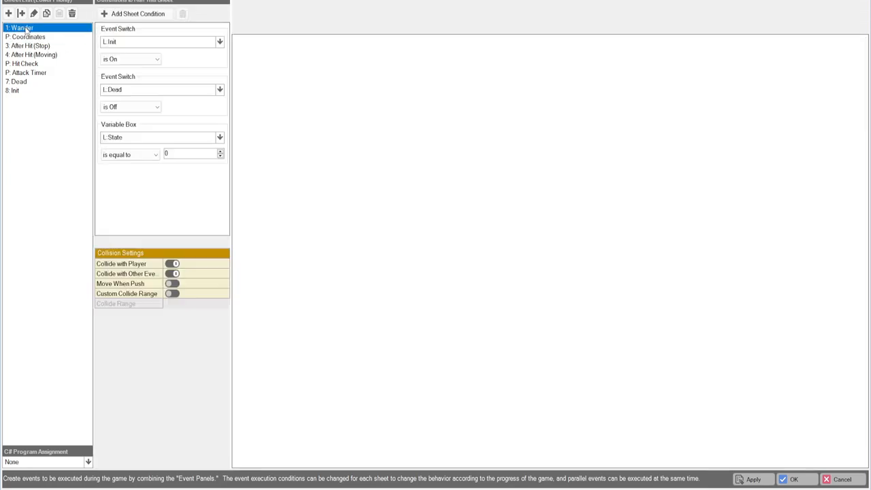
click(20, 28)
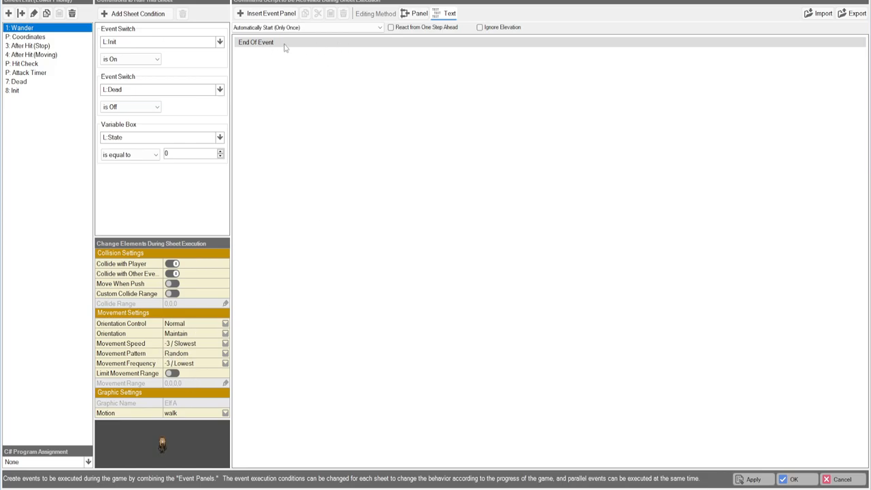
mouse_move(375, 38)
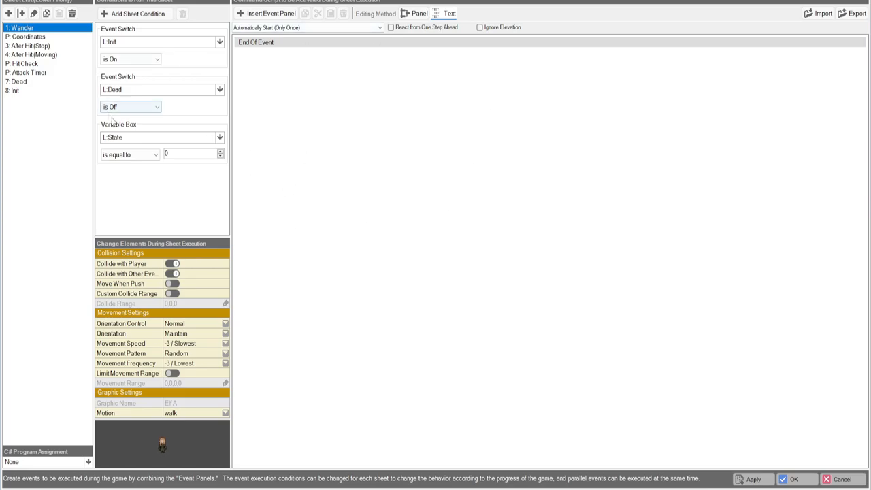
mouse_move(193, 153)
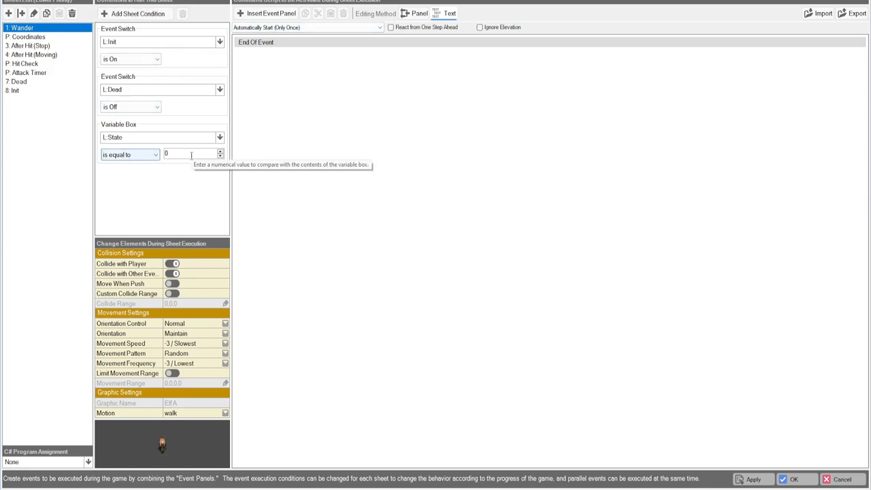
mouse_move(129, 155)
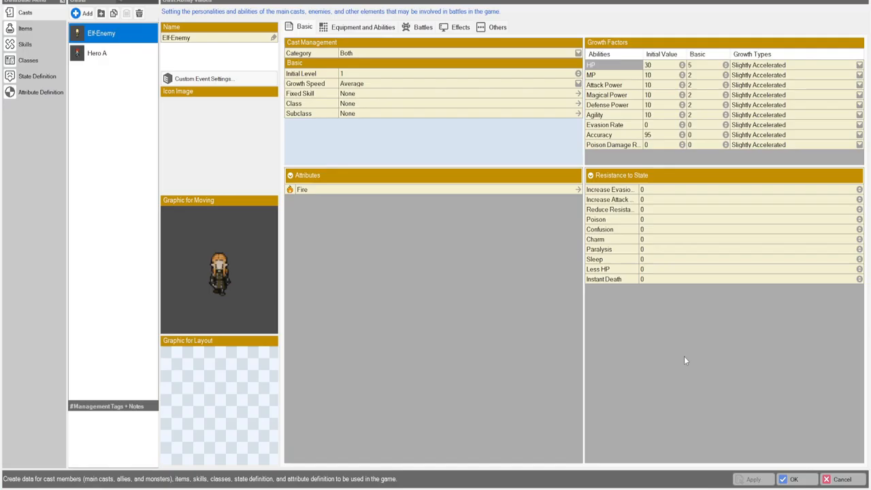
Return to the map with the placed Elf Enemy events and start a test play
click(32, 12)
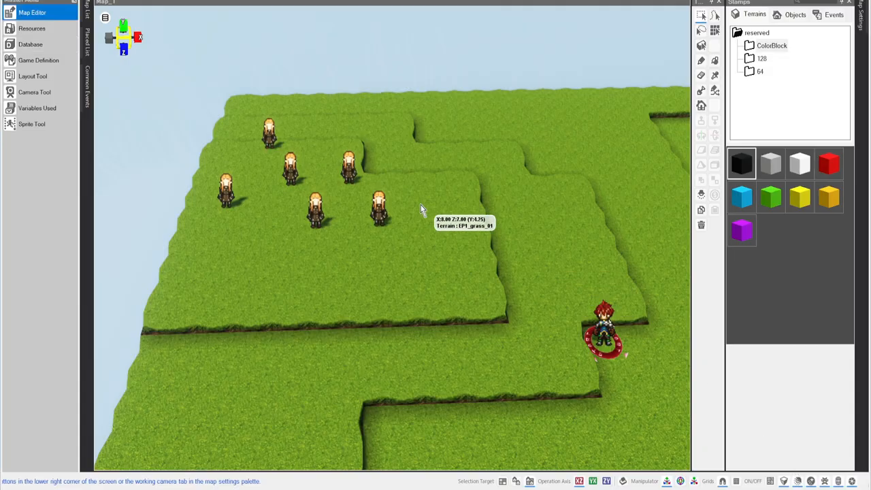
click(833, 14)
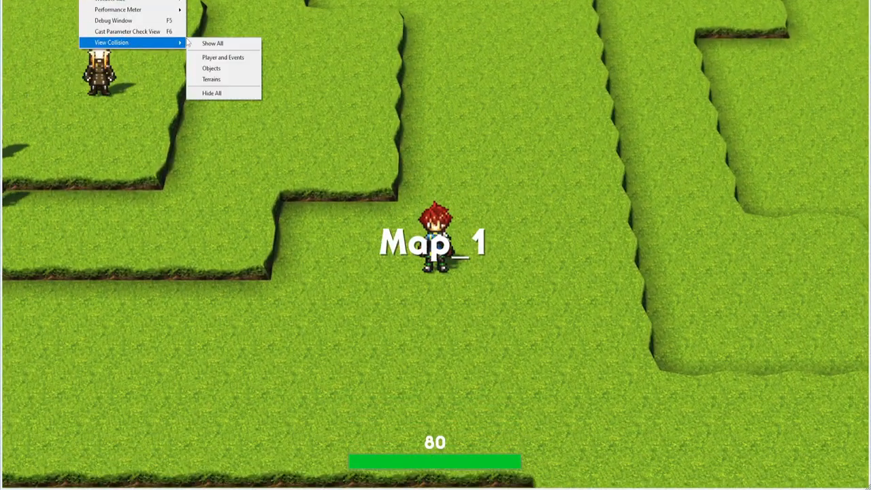
Show all collision shapes during test play, then end the test and return to the map
click(213, 43)
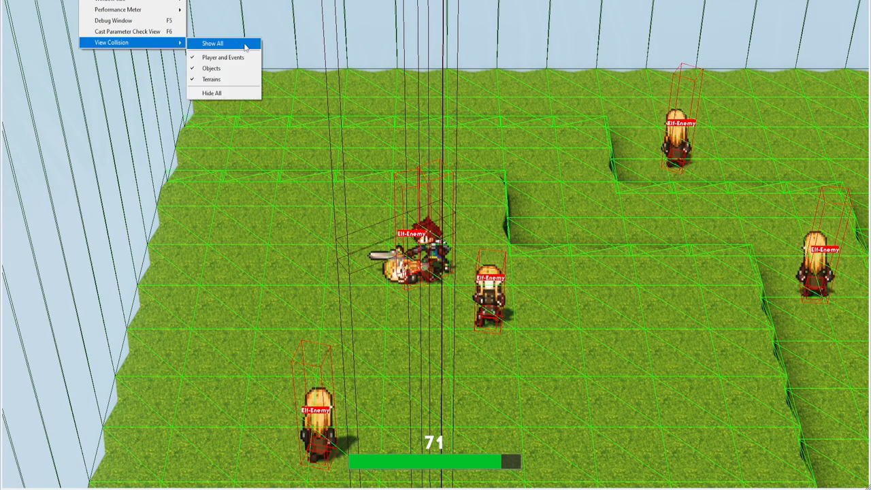
click(212, 92)
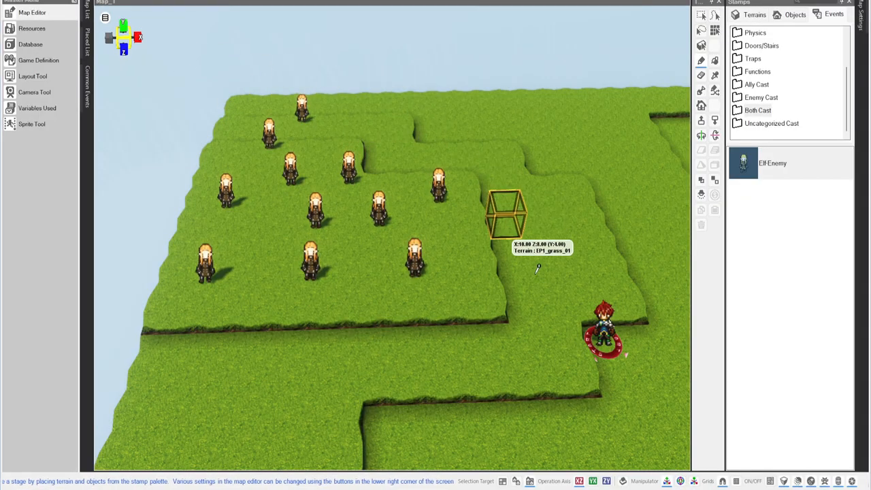
Edit the Elf Enemy event and start adding a command on sheet 7: Dead
click(30, 43)
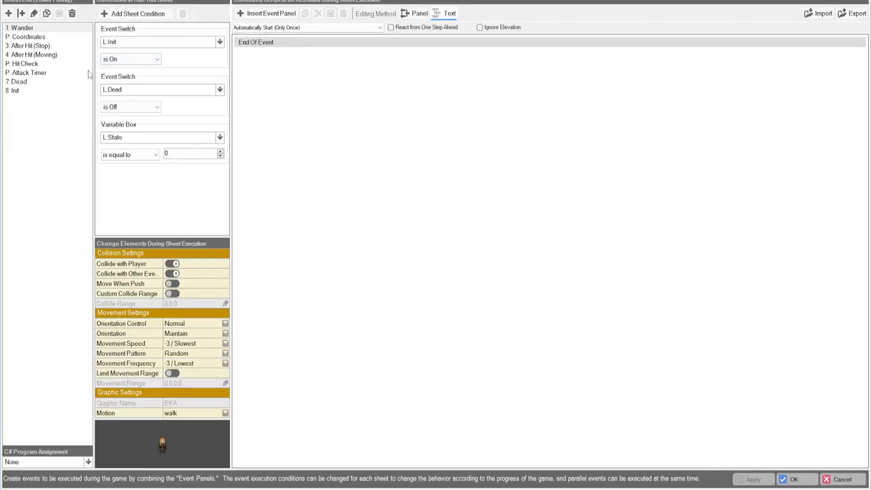
click(19, 81)
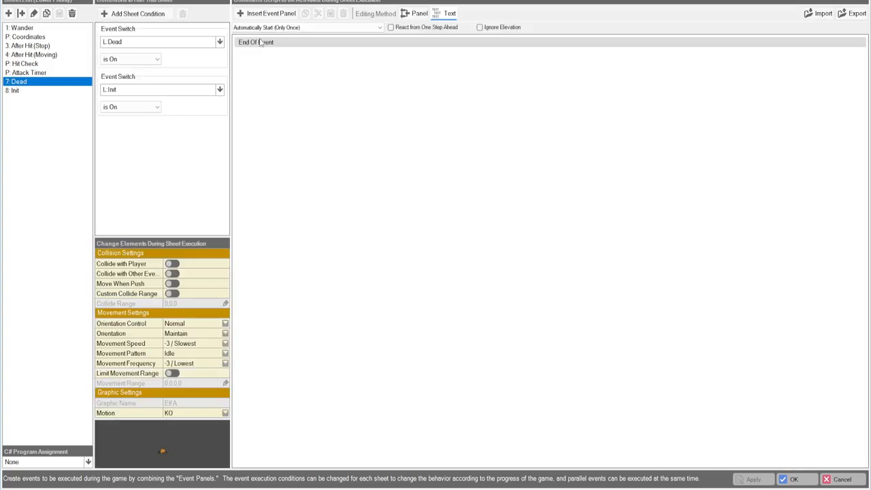
click(267, 13)
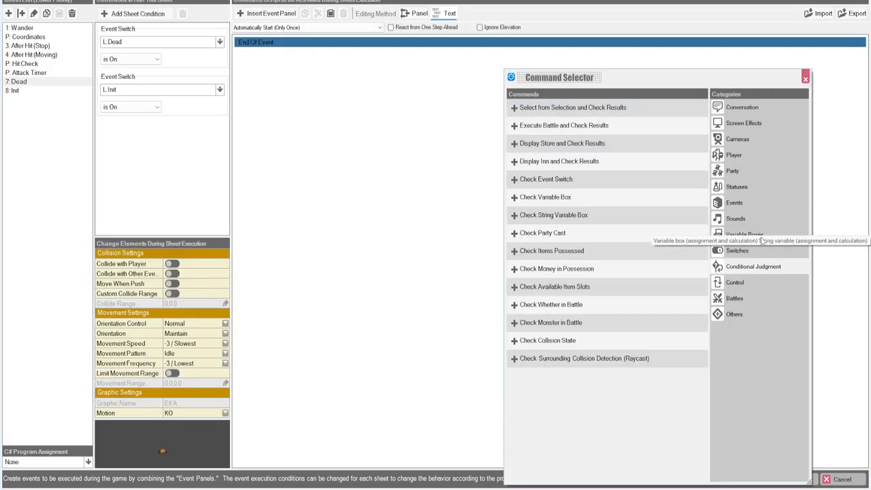
mouse_move(768, 106)
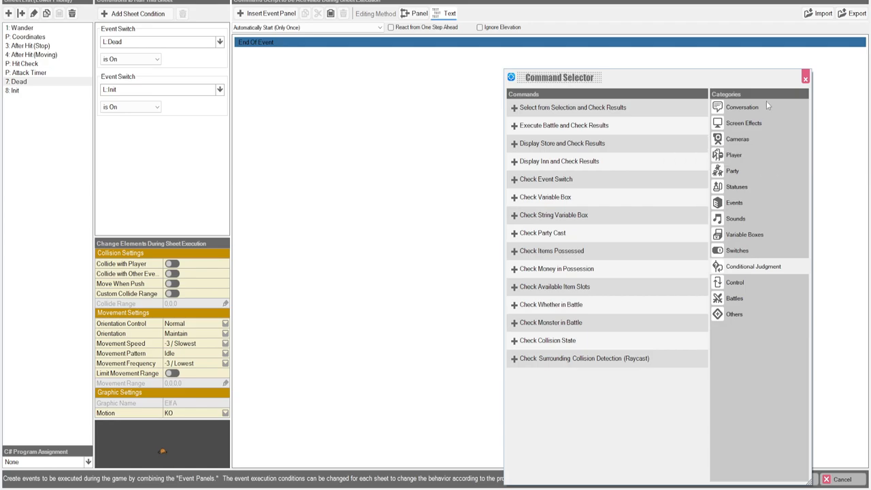
Insert Switches > Enable/Disable Player Operation set to Enable on the Dead sheet
click(733, 155)
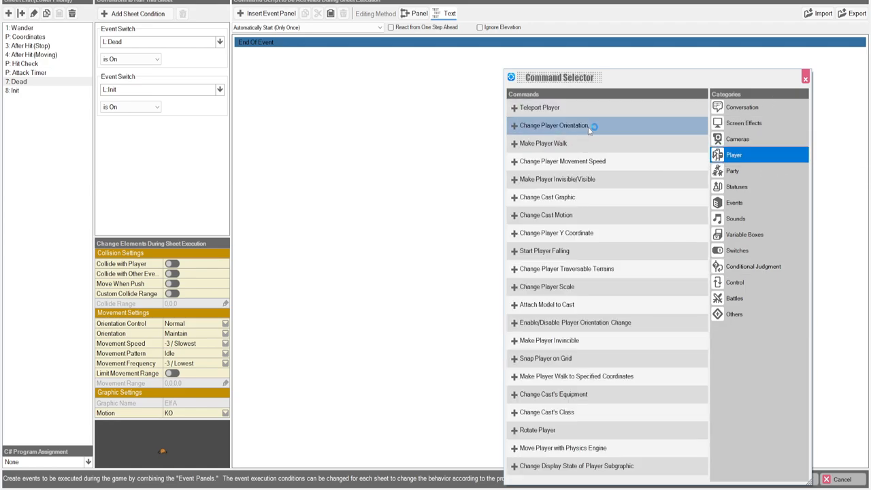
click(738, 251)
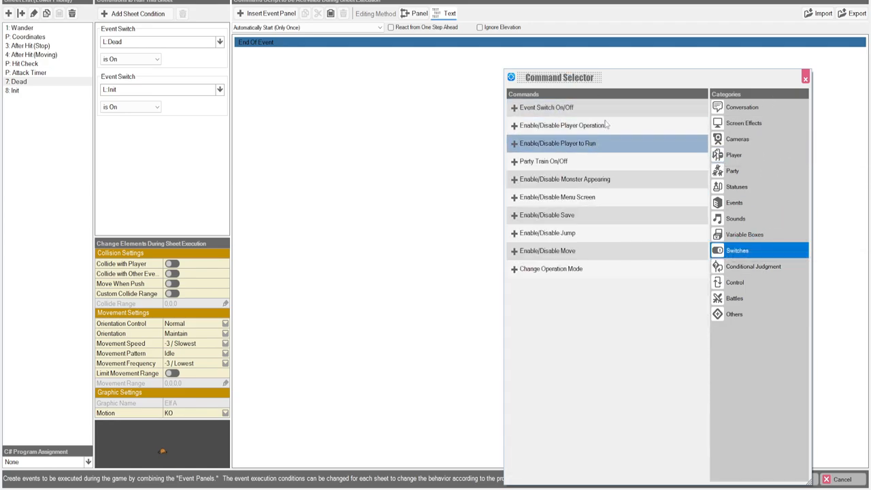
click(561, 126)
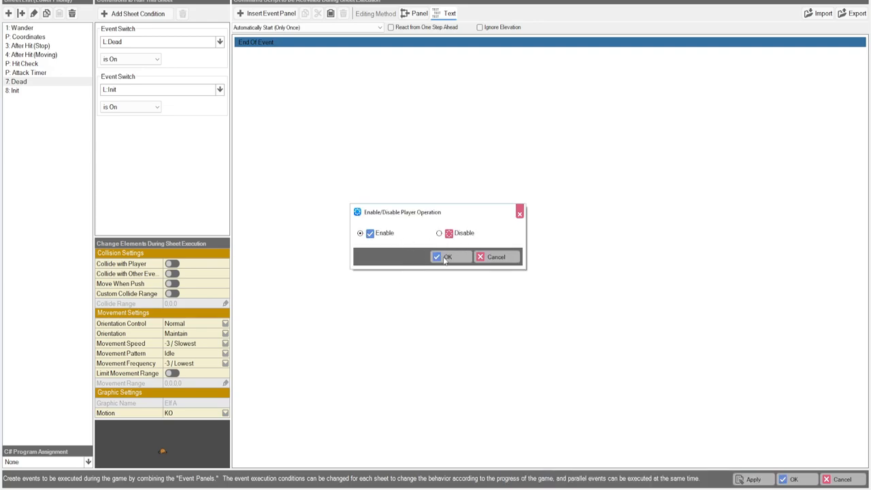
click(448, 256)
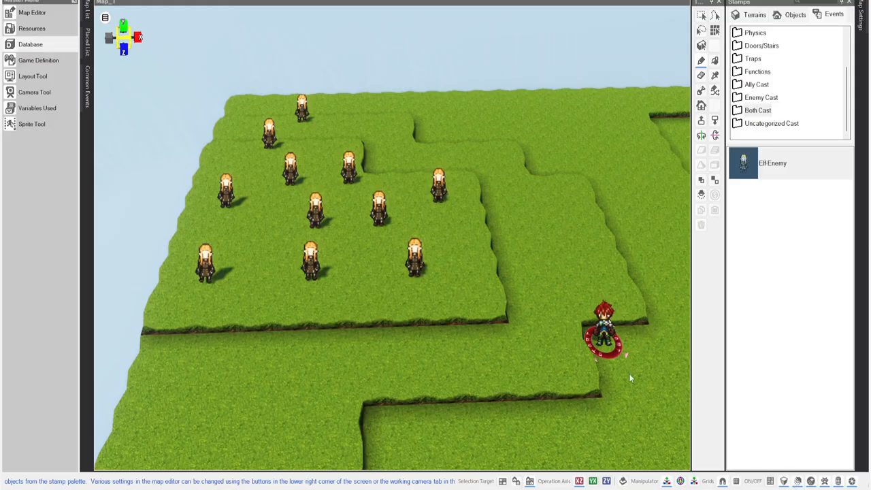
mouse_move(33, 12)
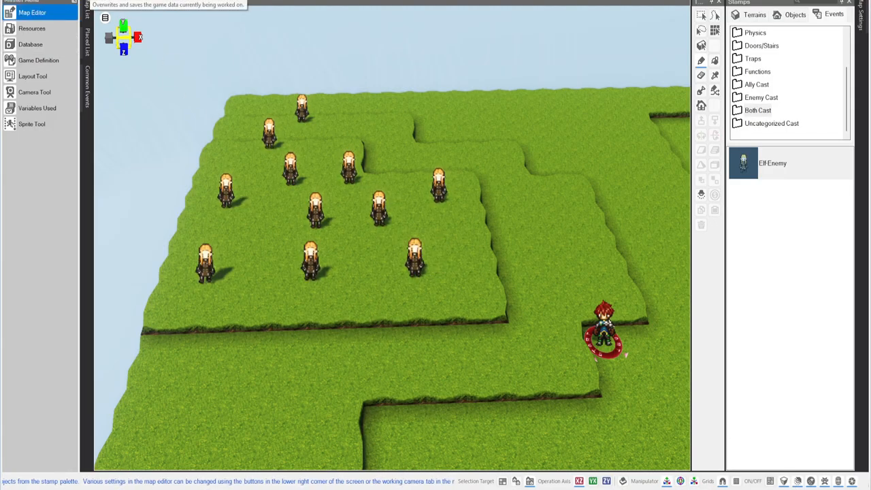